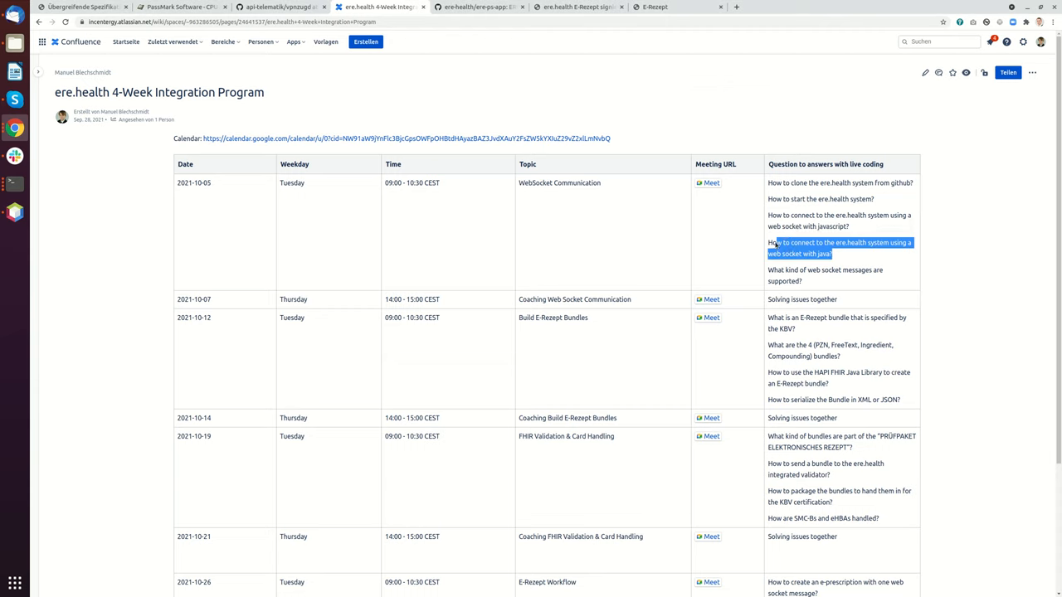
mouse_move(593, 216)
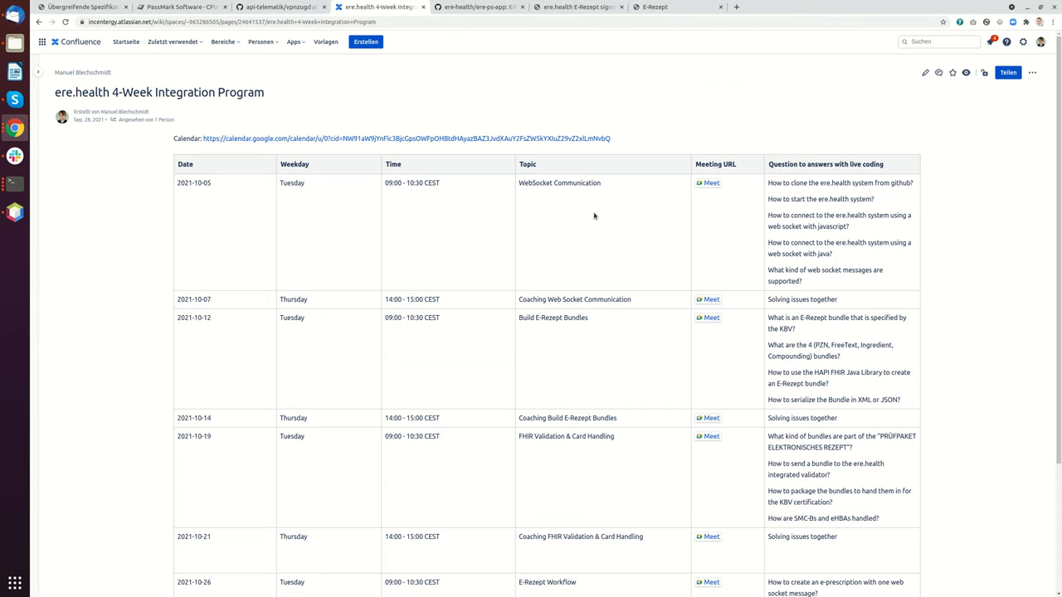
Open a new Chrome tab and search Google for 'html5 boilerplate'.
left_click(835, 6)
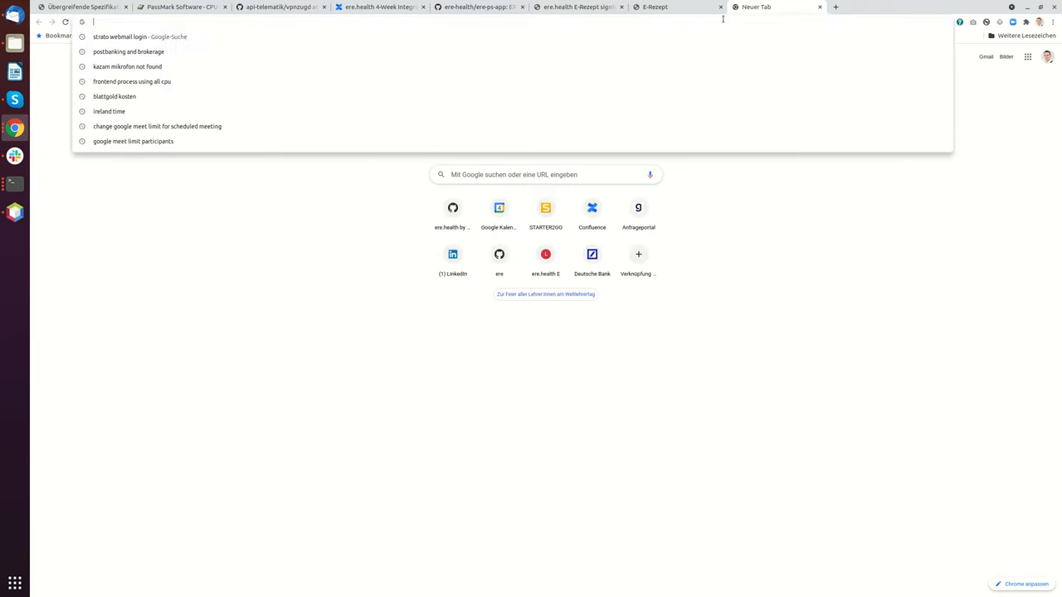
type("html5")
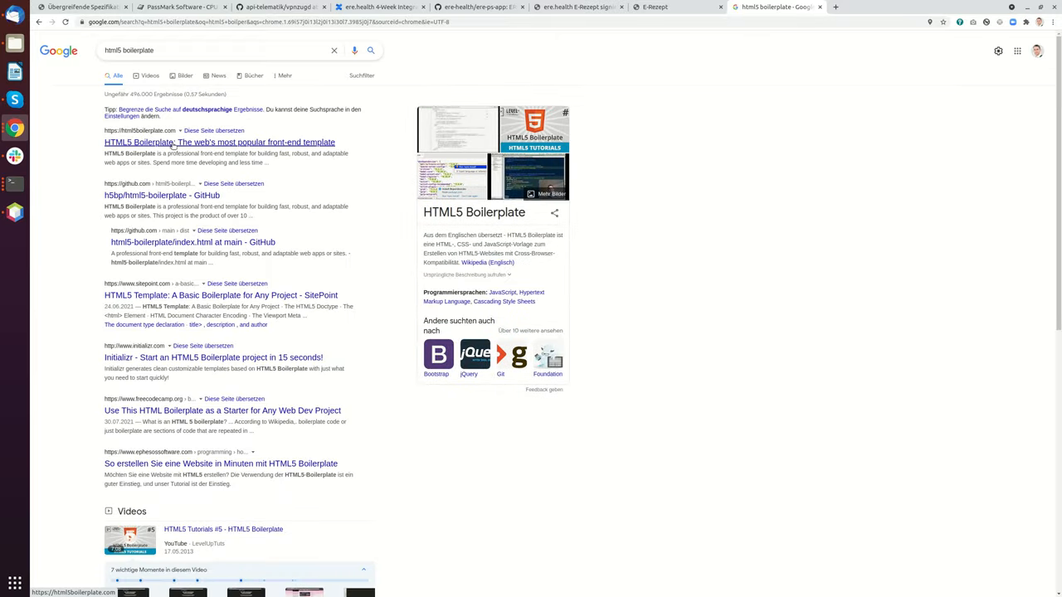
Download HTML5 Boilerplate v8.0.0, open its index.html and select all of its source.
left_click(219, 142)
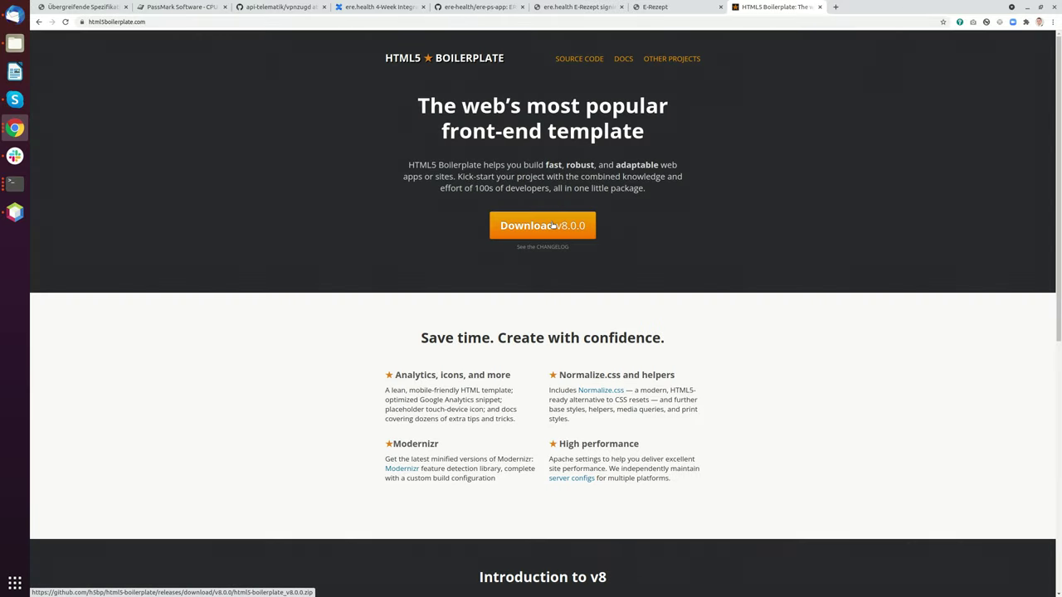
scroll("down", 3)
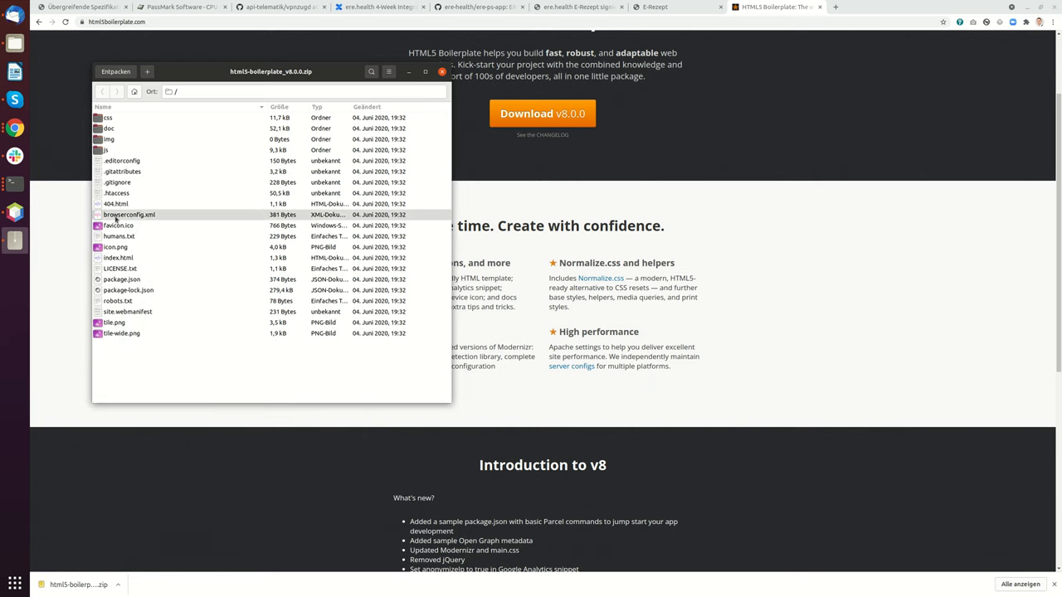
left_click(118, 257)
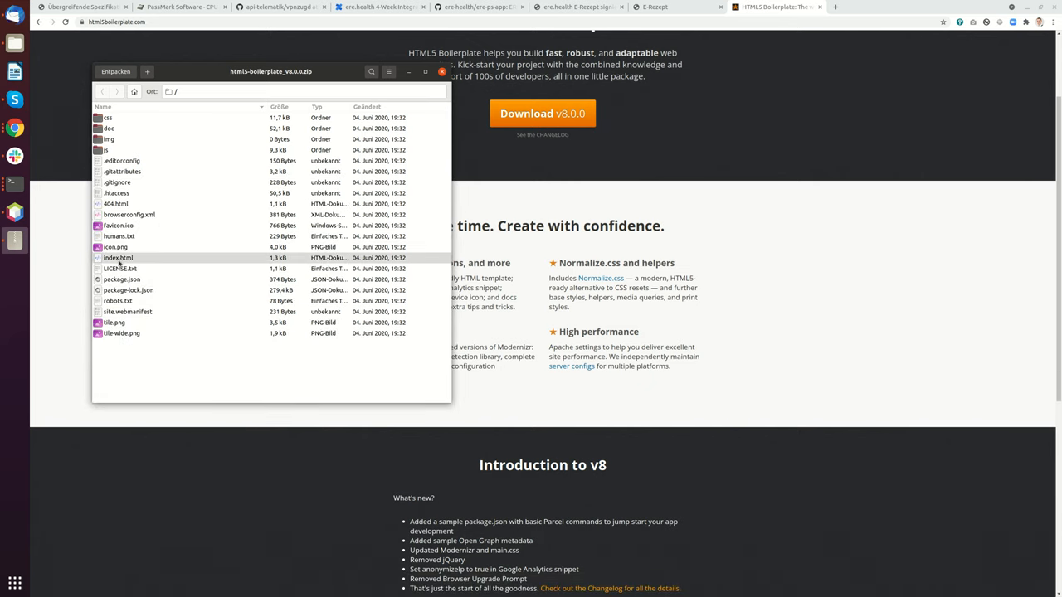
double_click(118, 257)
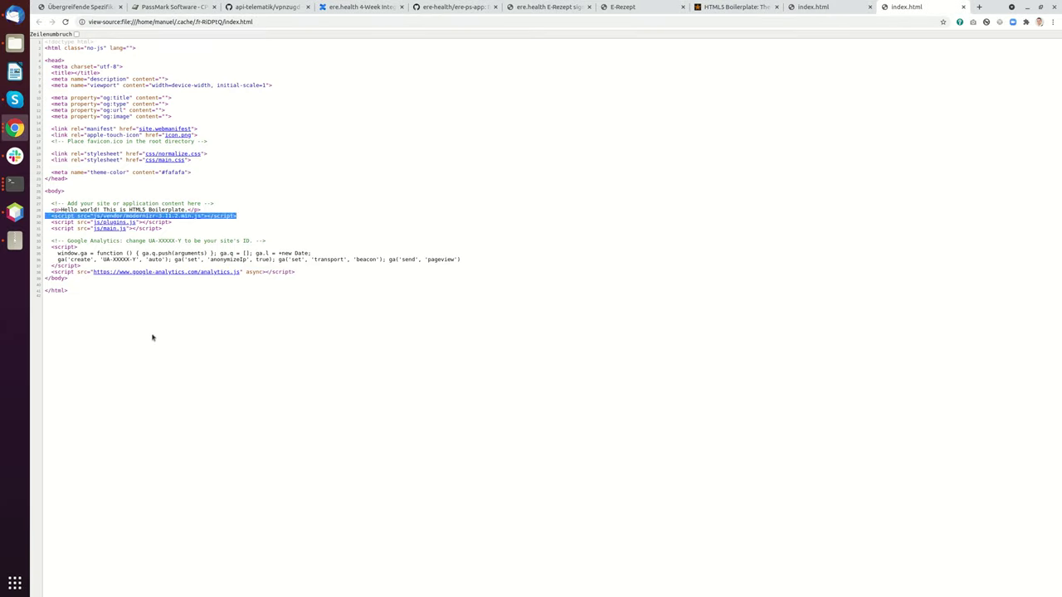
key("ctrl+a")
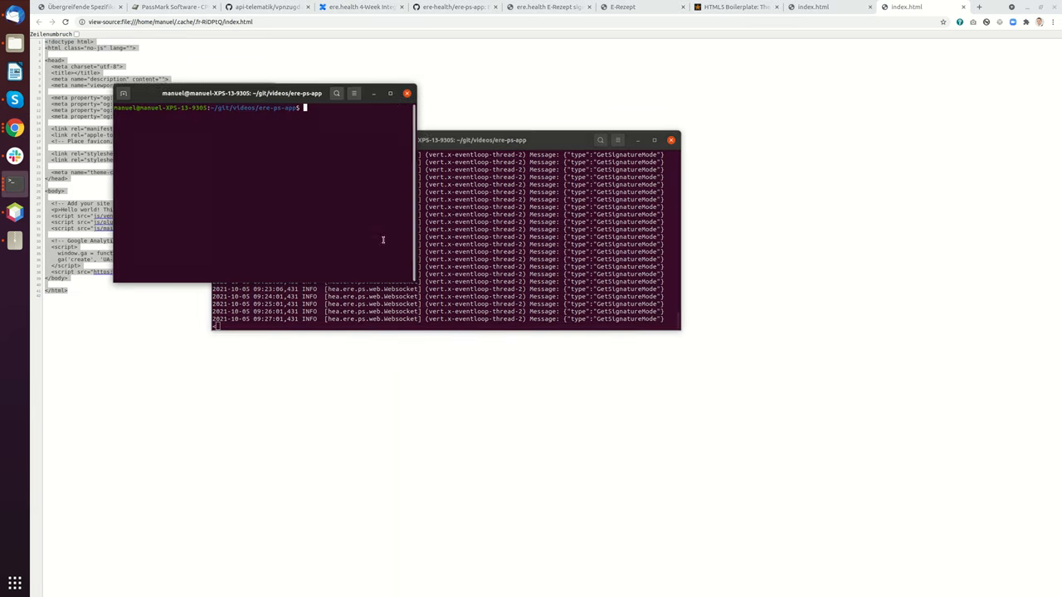
Open ere-ps-app in VS Code with 'code .' and expand resources and META-INF/resources.
type("code .")
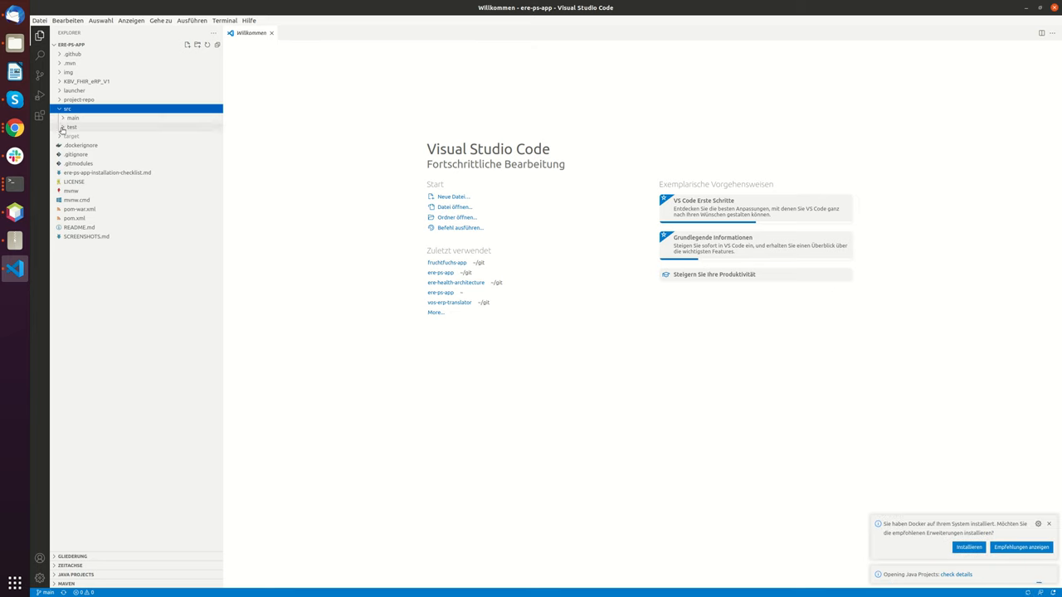
left_click(73, 118)
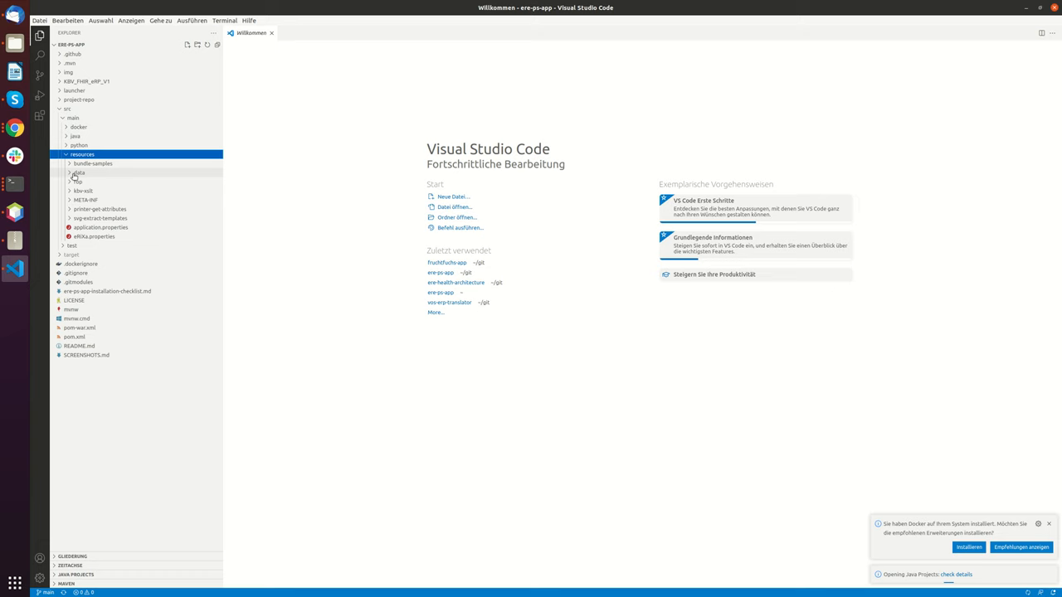
left_click(86, 199)
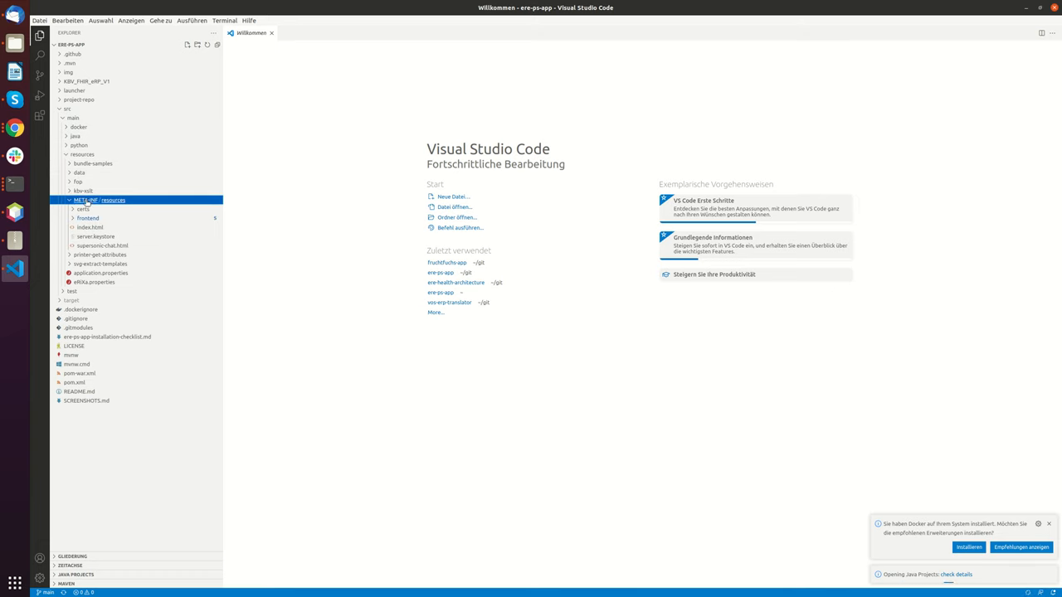
mouse_move(113, 200)
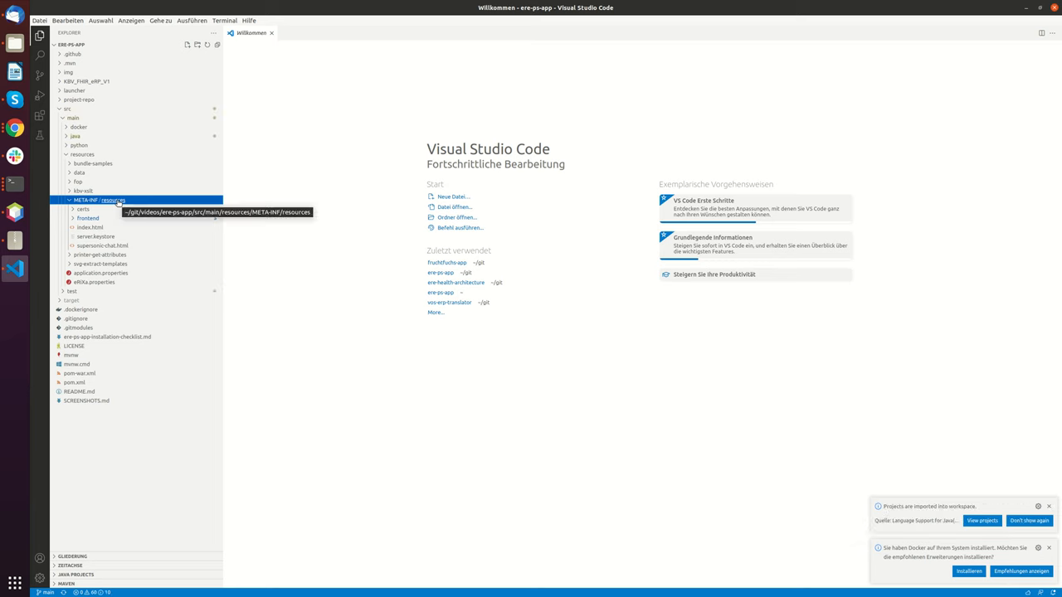
Create a new file named websocket.html in META-INF/resources.
right_click(87, 200)
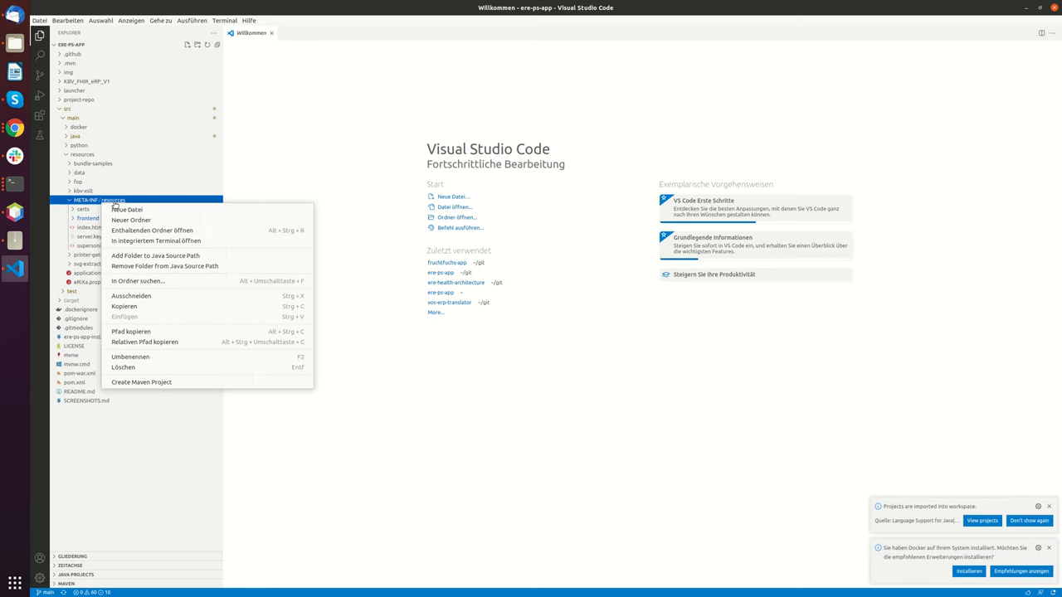
left_click(126, 209)
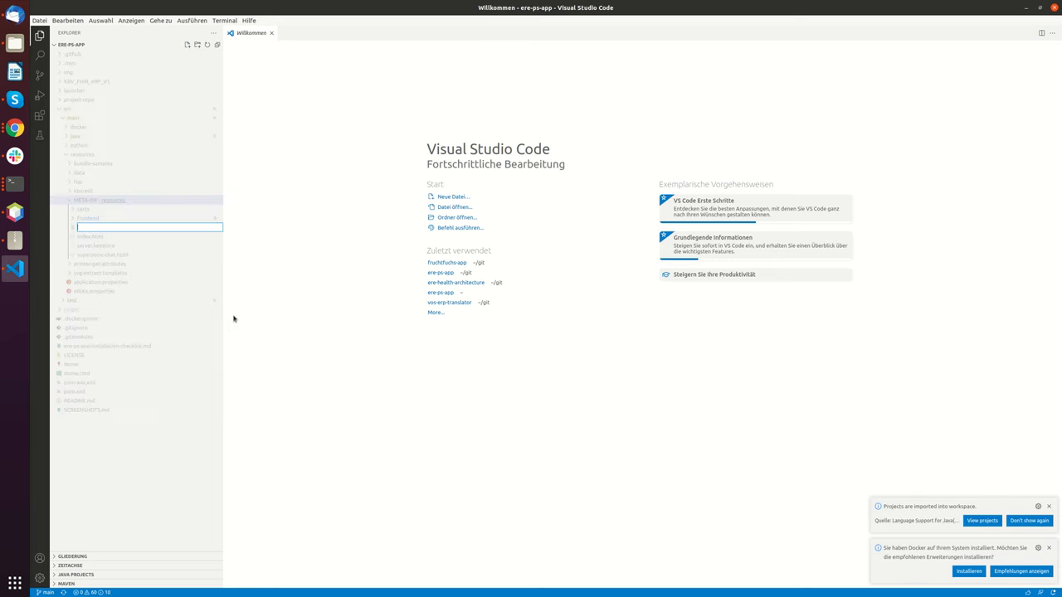
type("test")
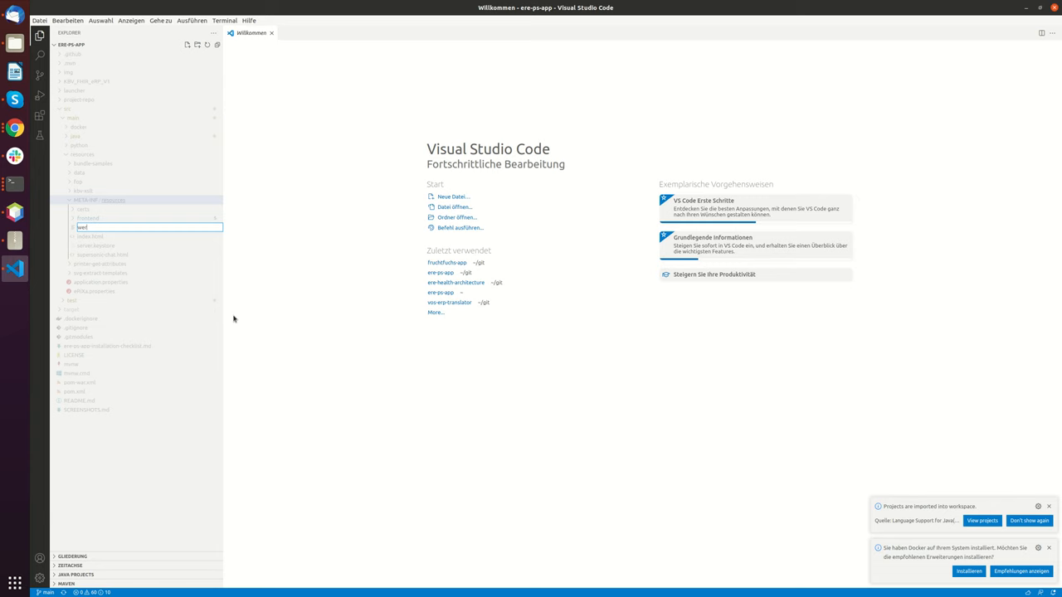
type("websocket.ts")
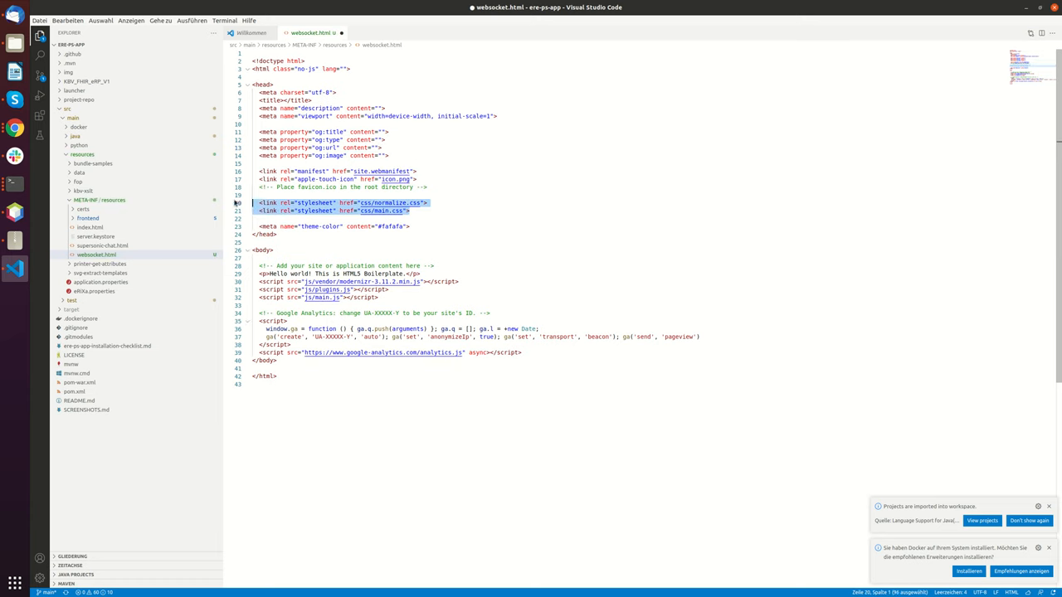
Delete the stylesheet links, body scripts and no-js class from the pasted boilerplate.
key("Delete")
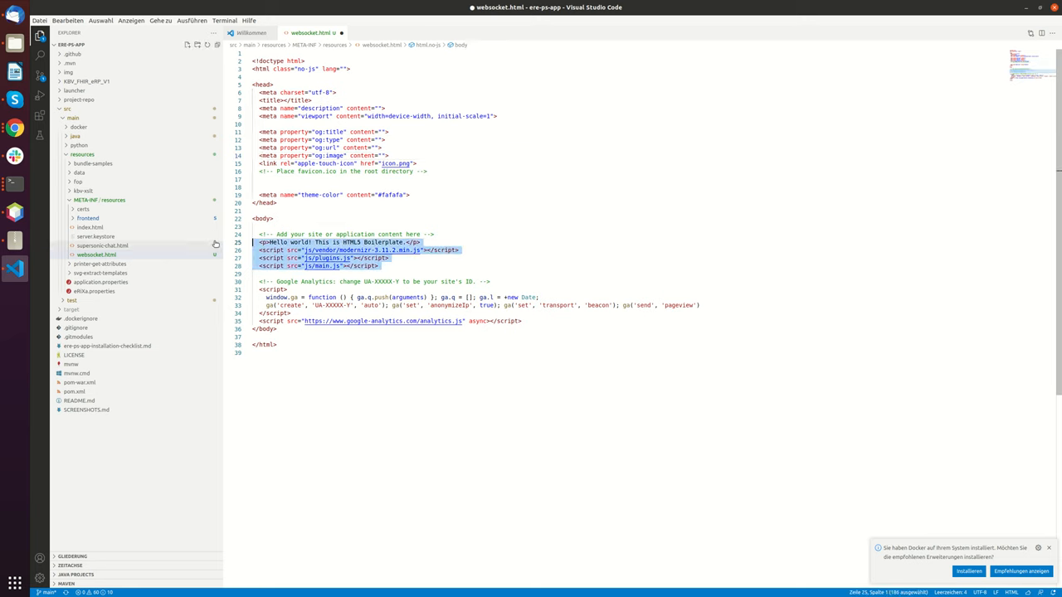
key("Delete")
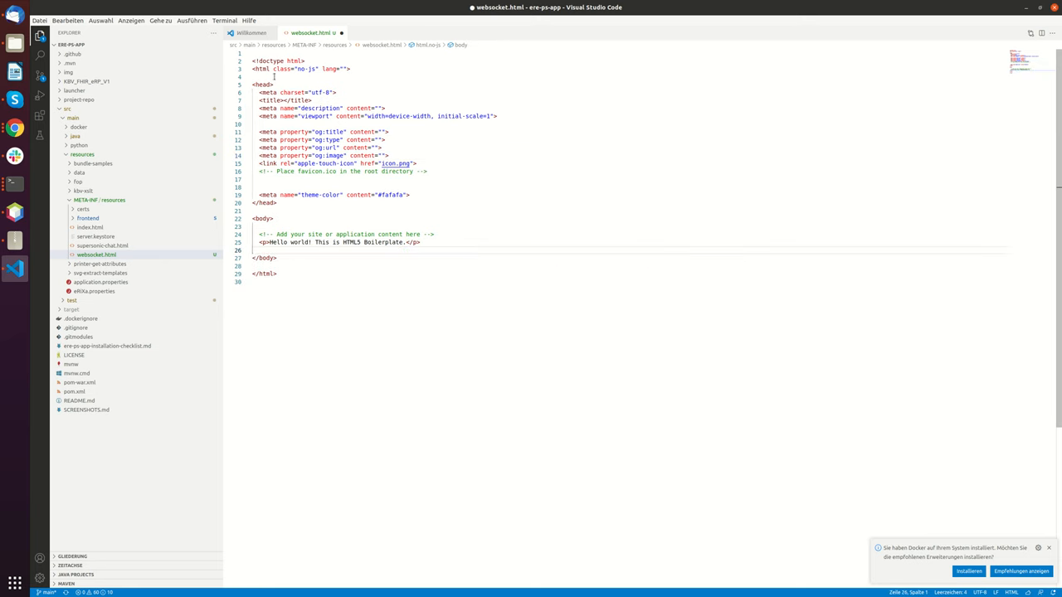
double_click(301, 68)
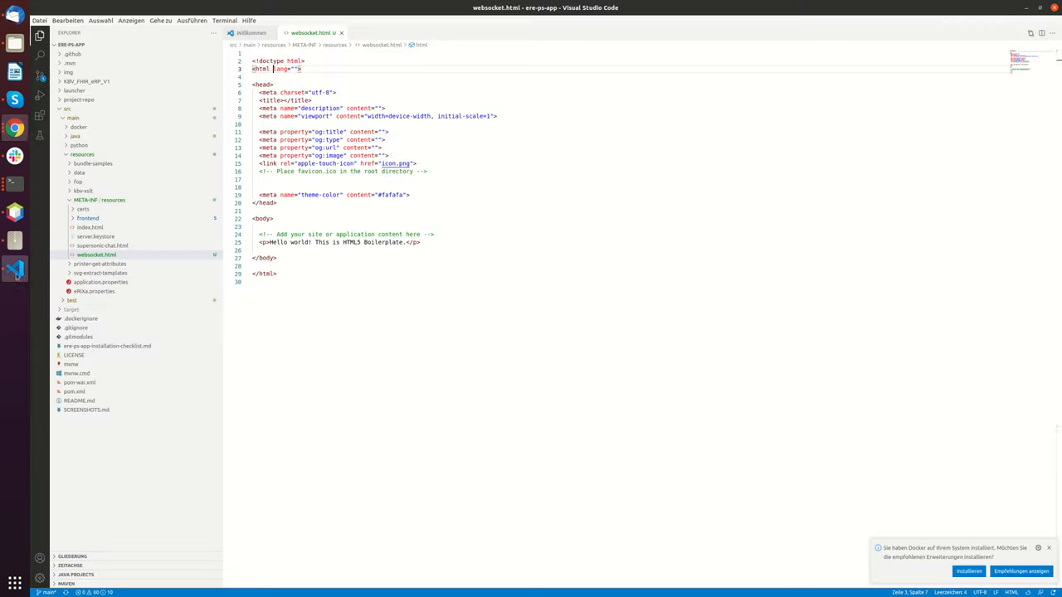
Add a JavaScript script block in the head creating a WebSocket to ws://localhost:8080/websocket.
left_click(463, 195)
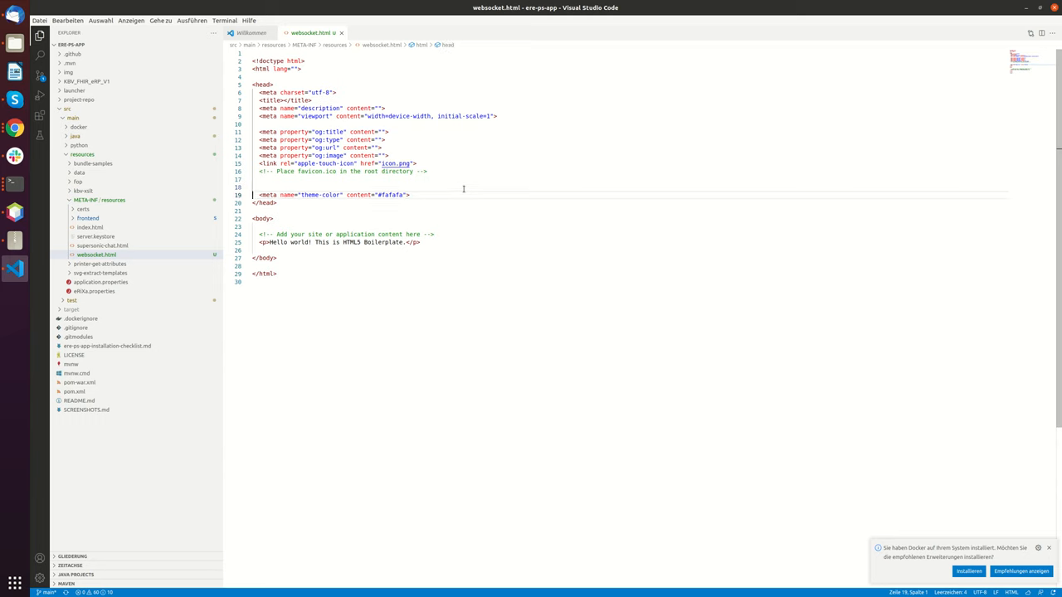
type("<script></script>")
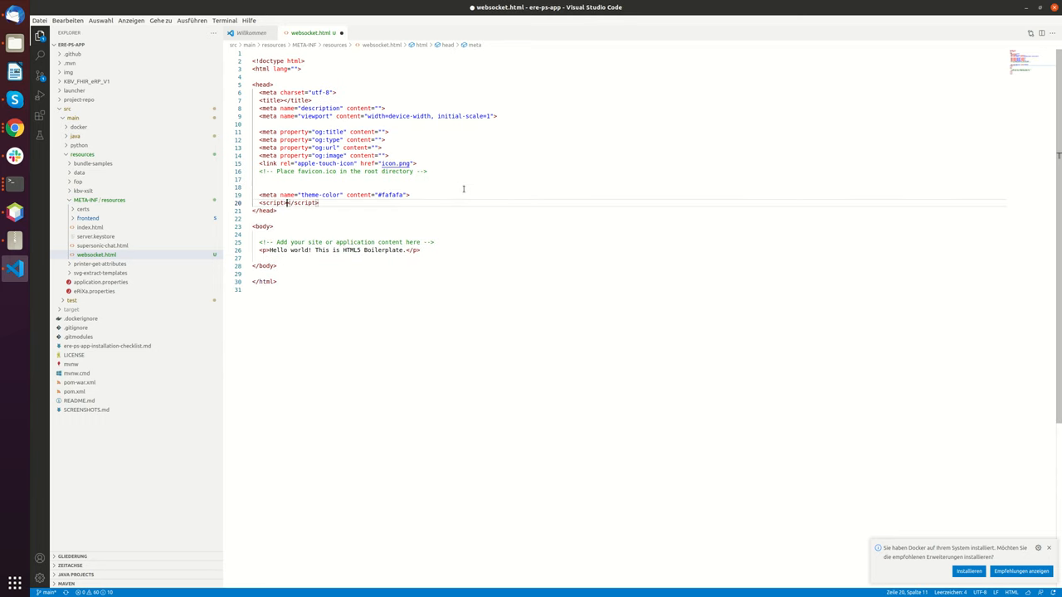
type("type=\"text")
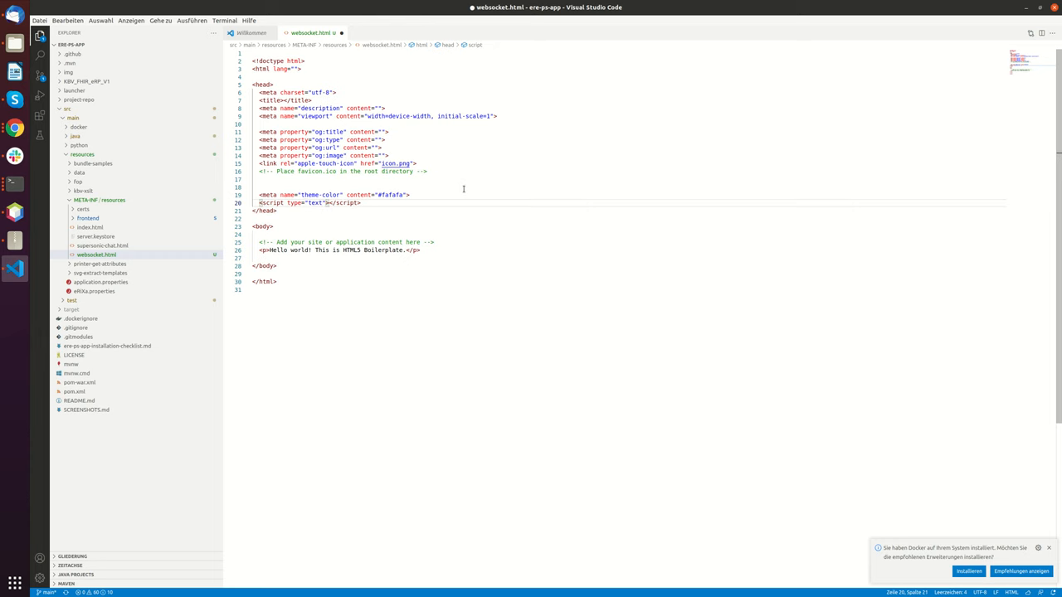
type("javas")
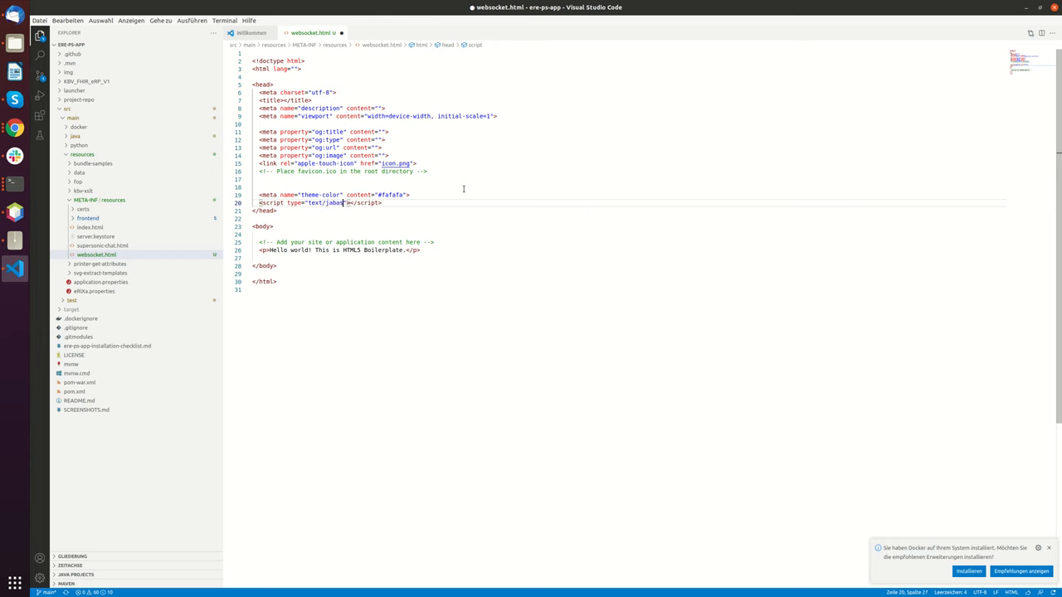
type("avascript")
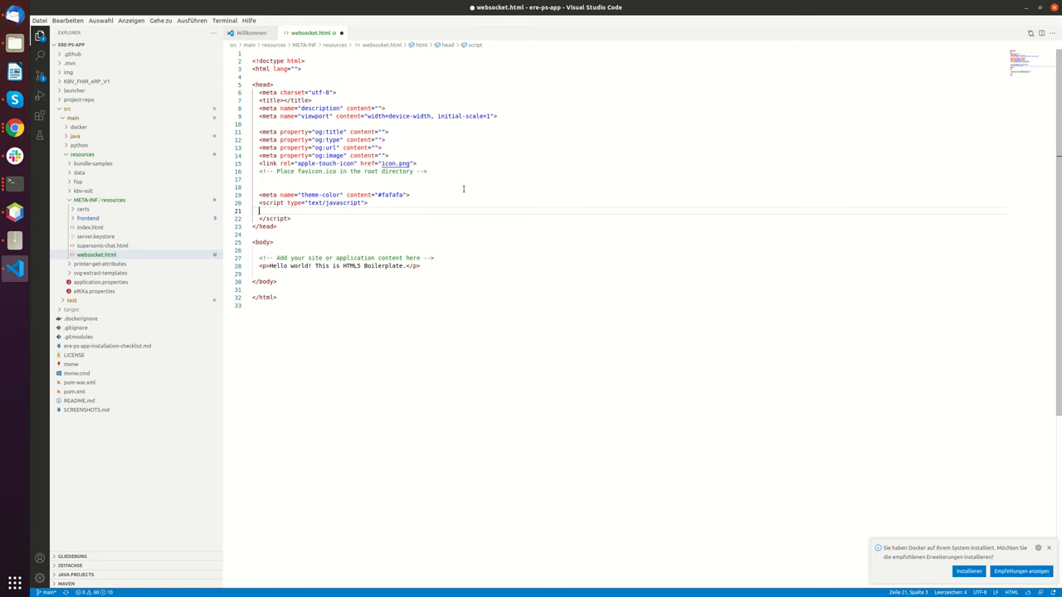
type("new Webs")
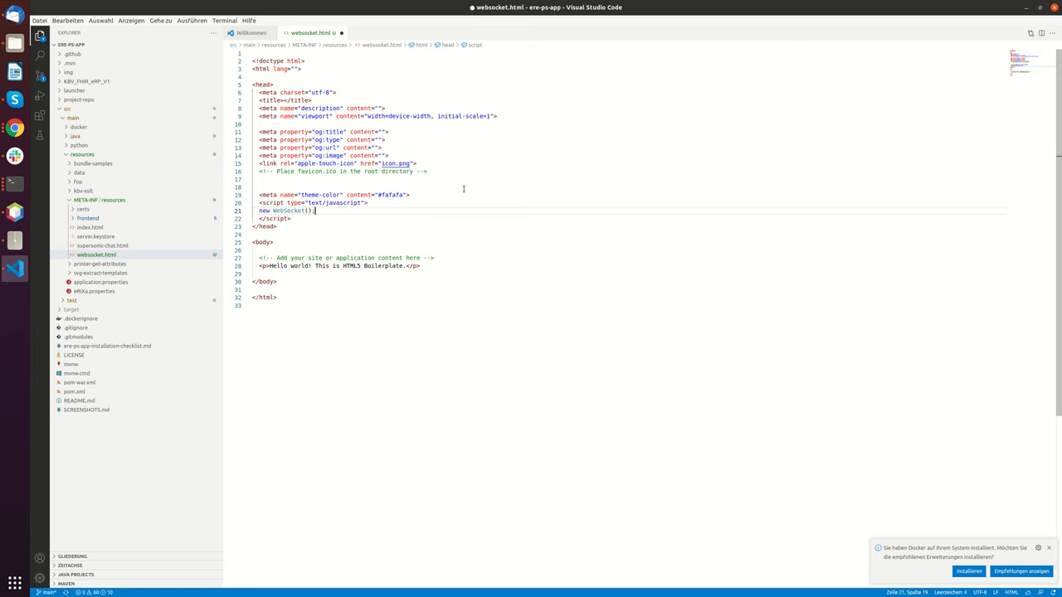
type("\"ws:\"")
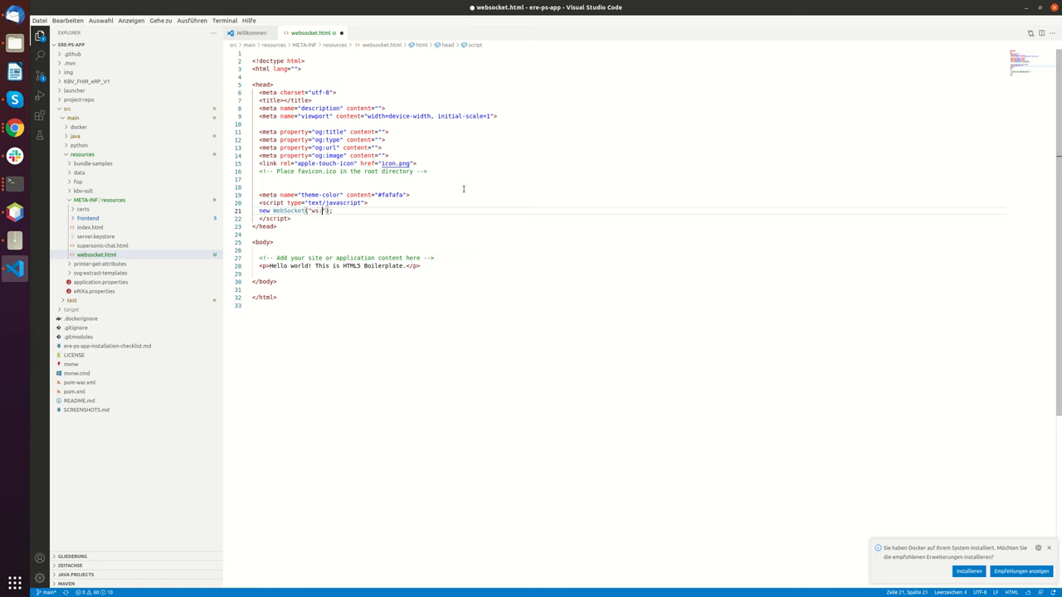
type("//")
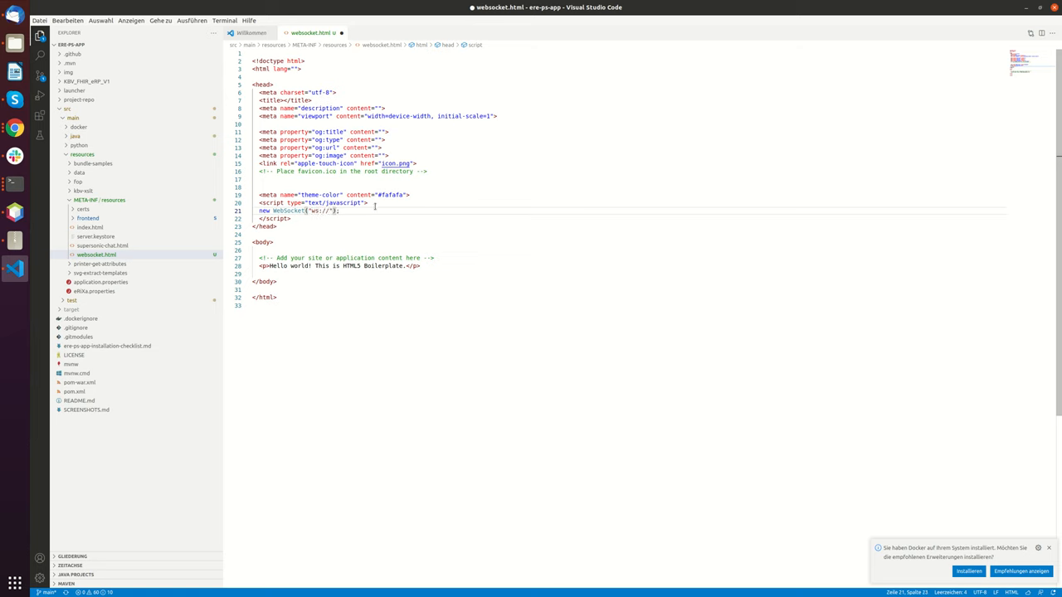
type("localhost")
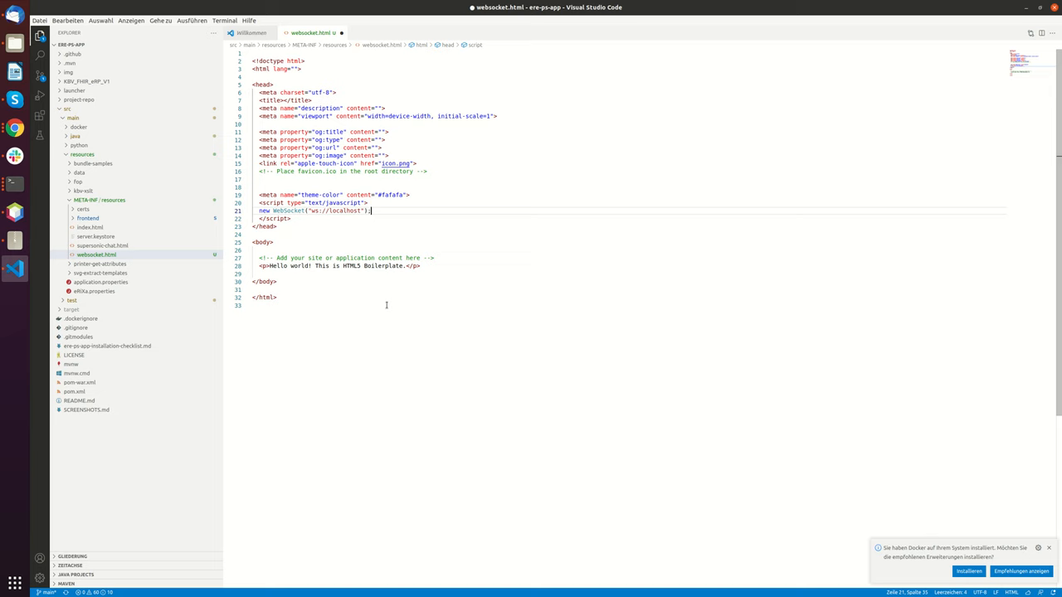
type(":8080/")
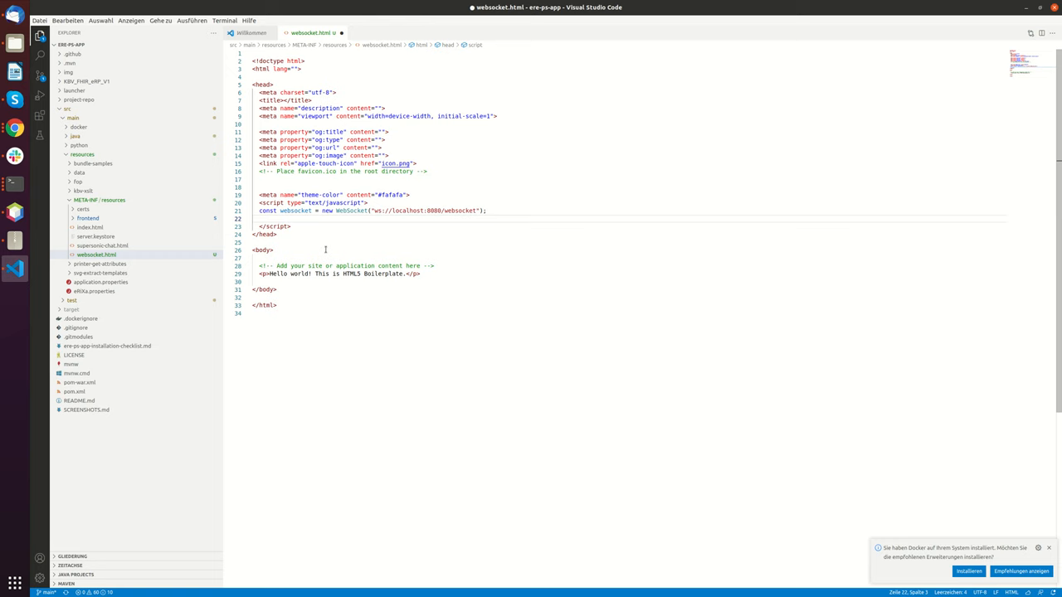
Add an onopen handler logging 'Websocket opened' and an empty onmessage(data) handler.
type("websocket.onopen = function () {")
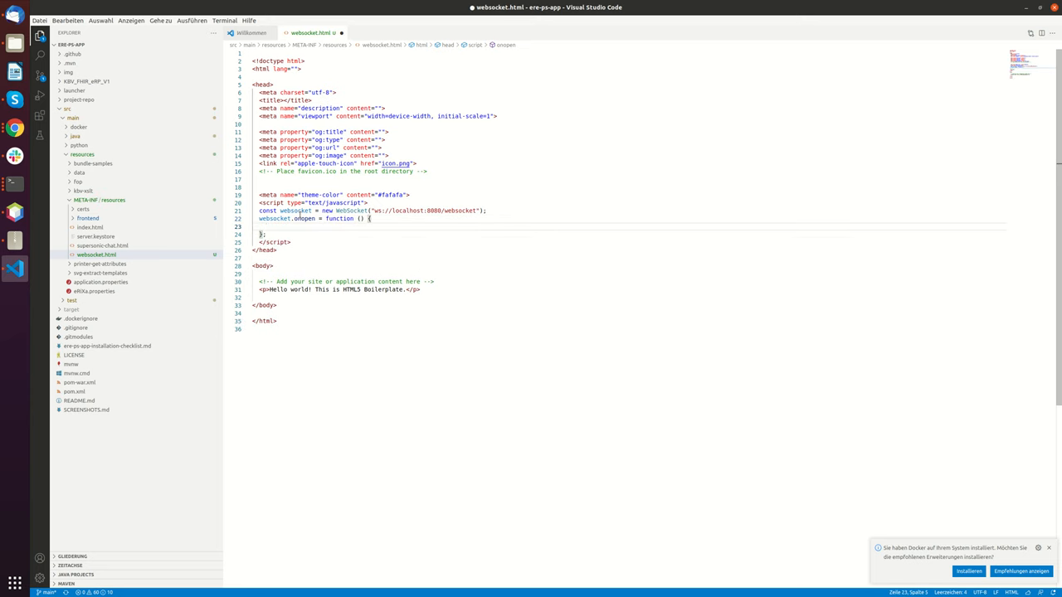
type("console.log()")
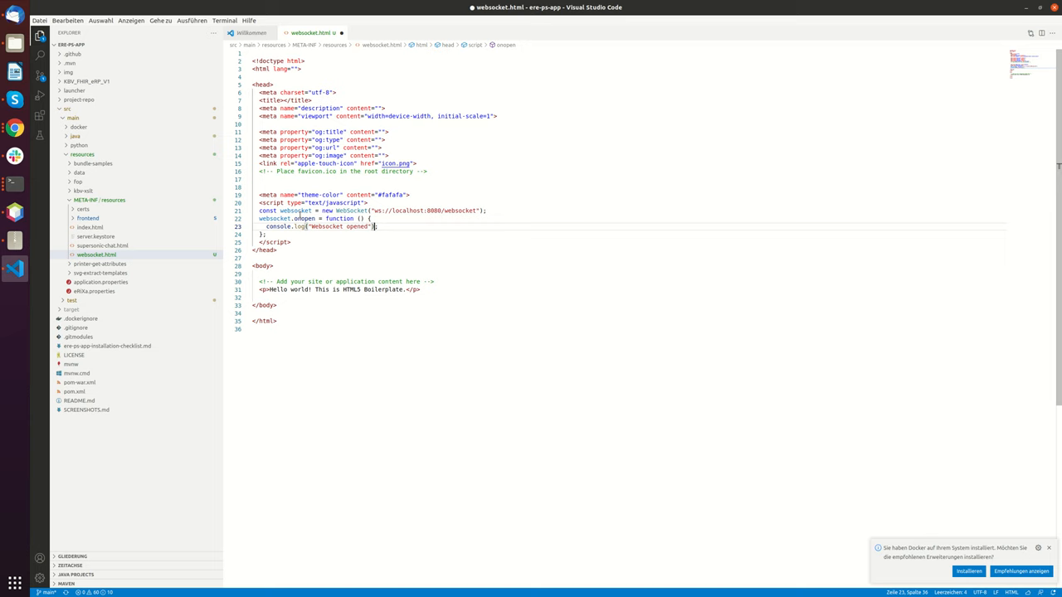
type("websocket")
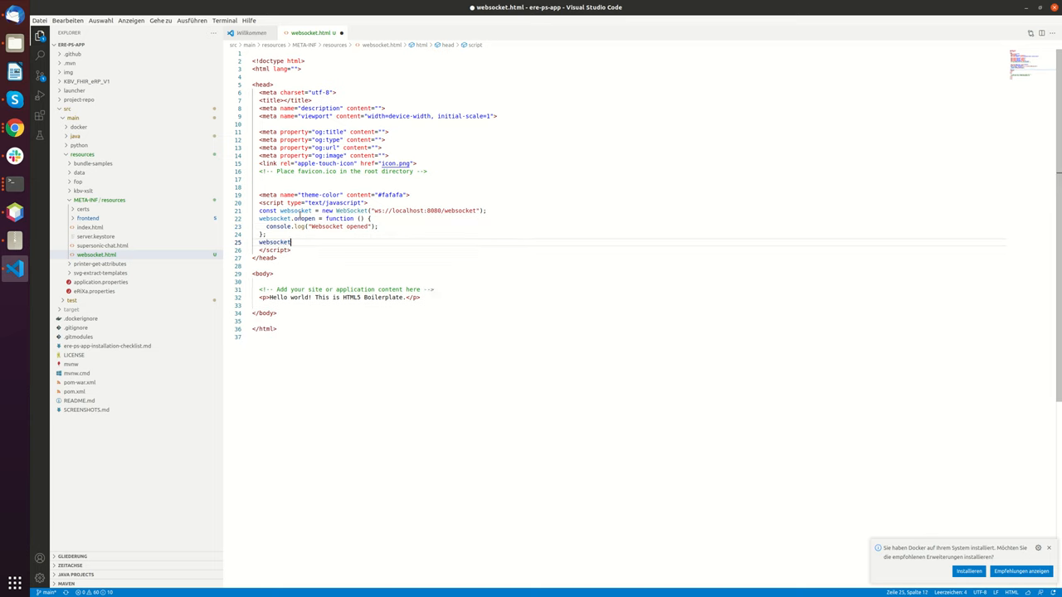
type(".onmessage =")
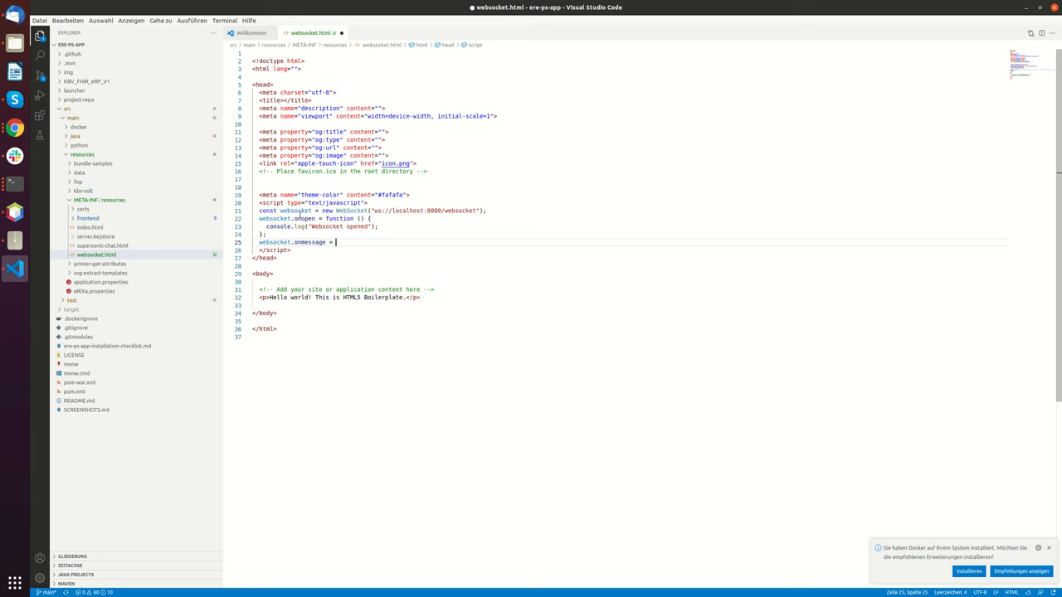
type("function() {")
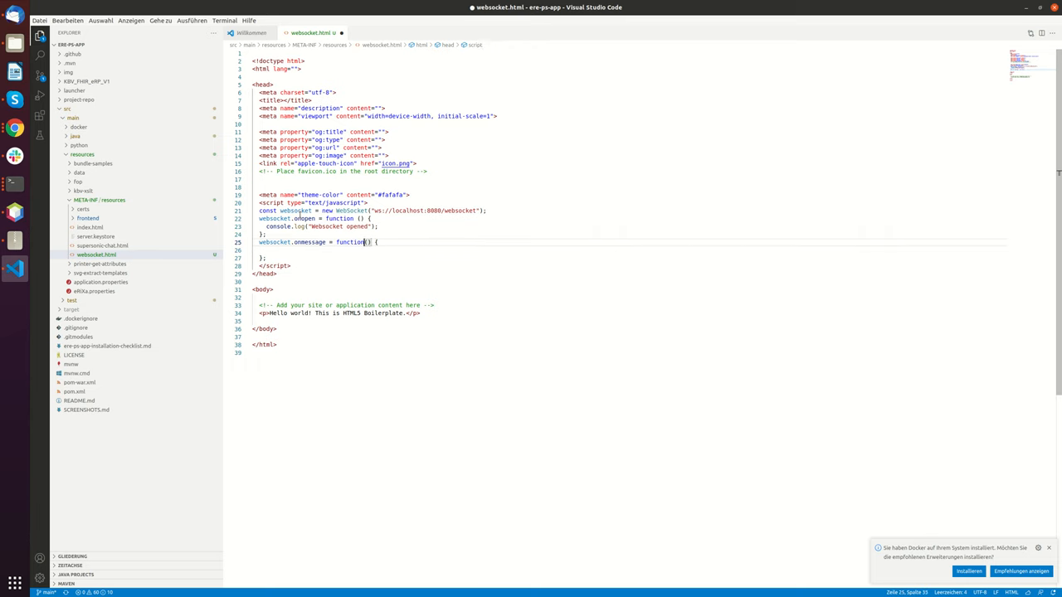
type("data")
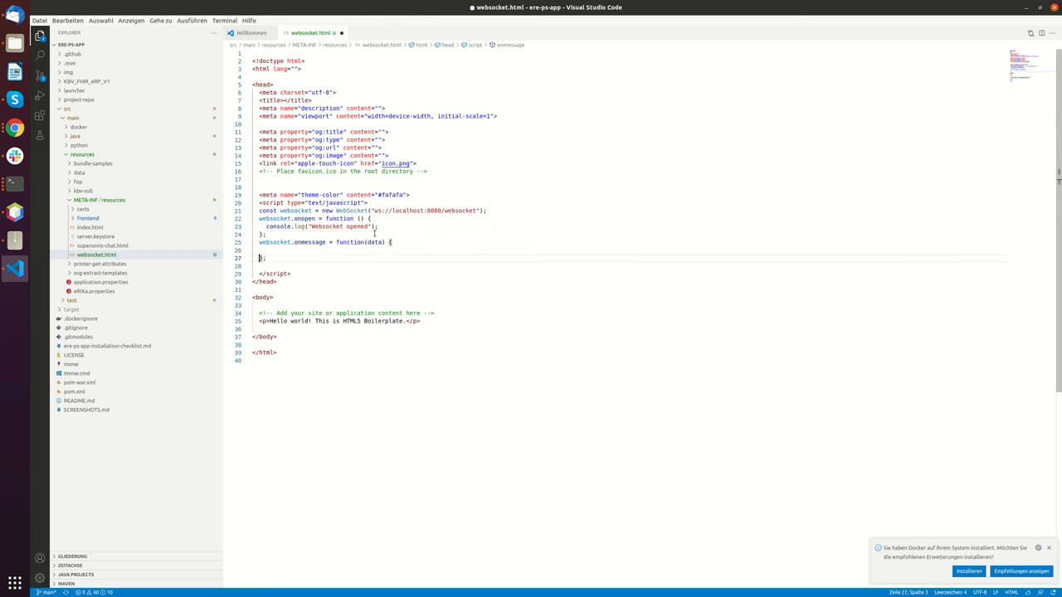
Send 'Hello World' over the websocket and save websocket.html.
type("websocket.send(\"Hello Worl\");")
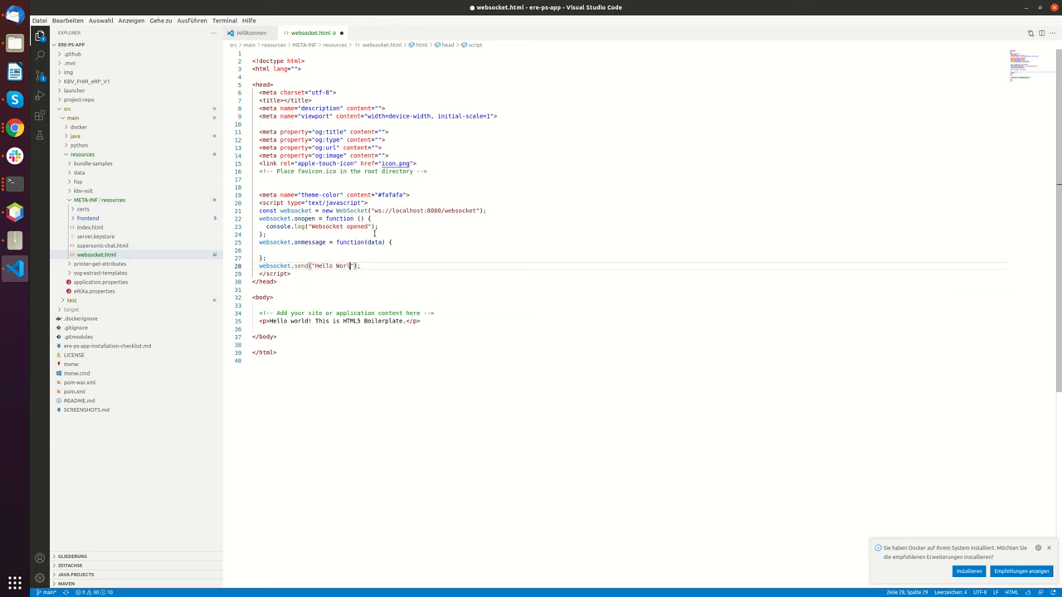
type("d")
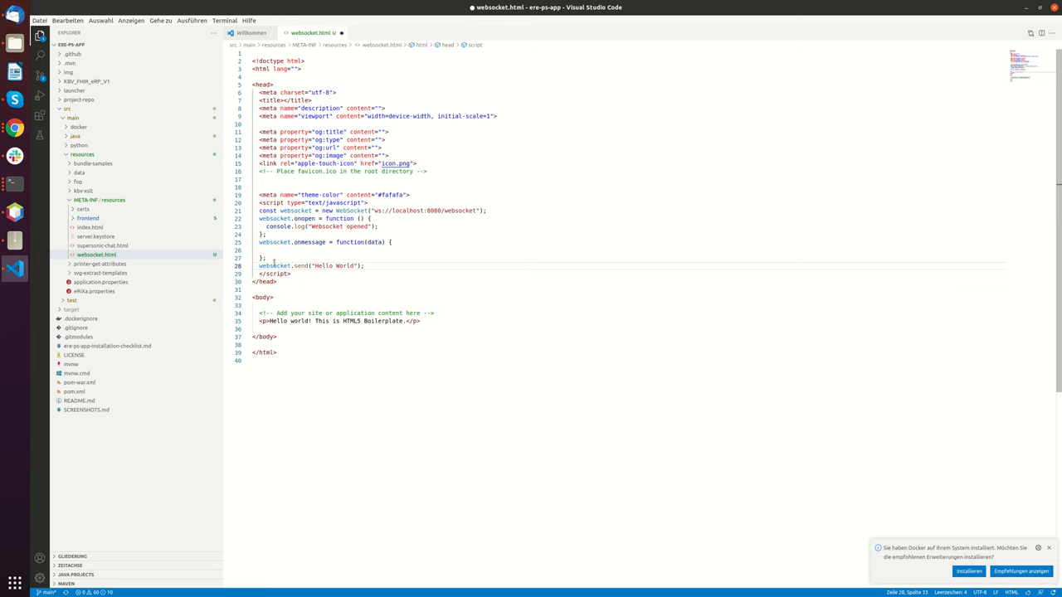
key("ctrl+s")
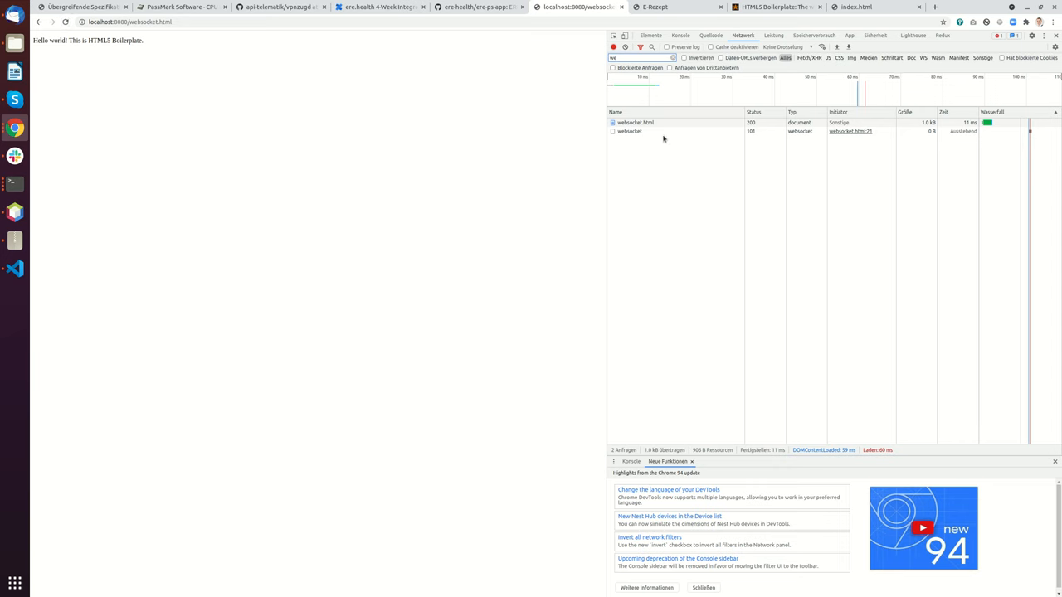
Inspect the websocket request's 101 Switching Protocols details and its Nachrichten messages in DevTools.
left_click(629, 132)
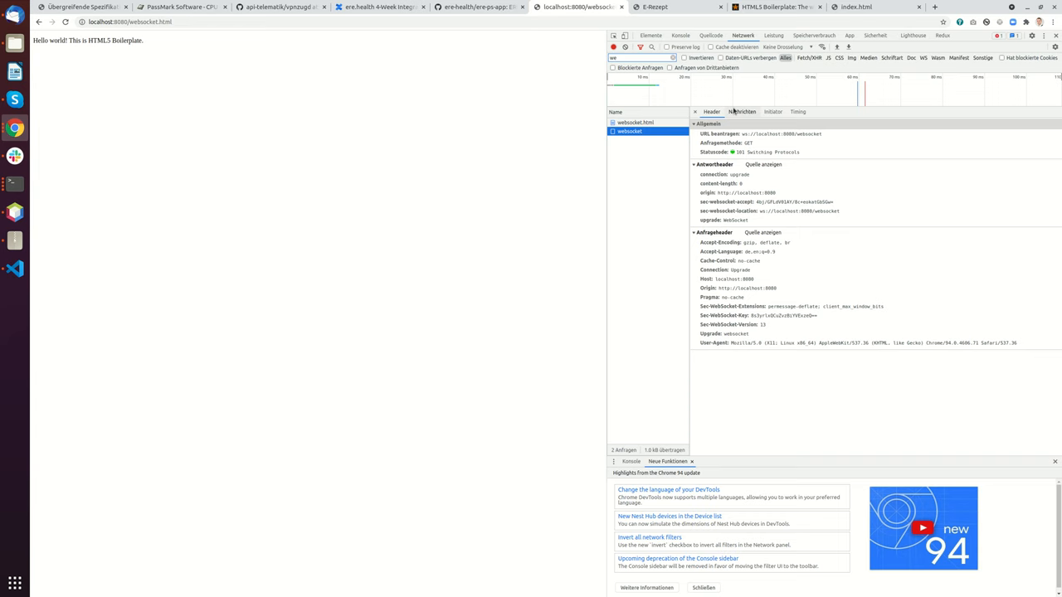
left_click(742, 111)
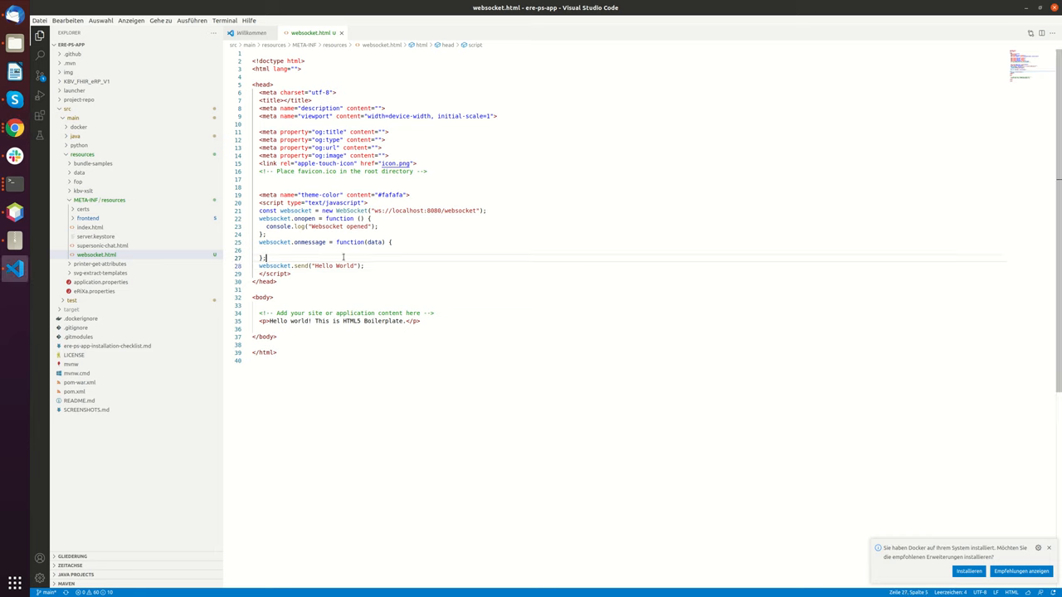
Call sendWhenIsOpen() in onopen, move the Hello World send below the constructor, and begin that function.
left_click(299, 266)
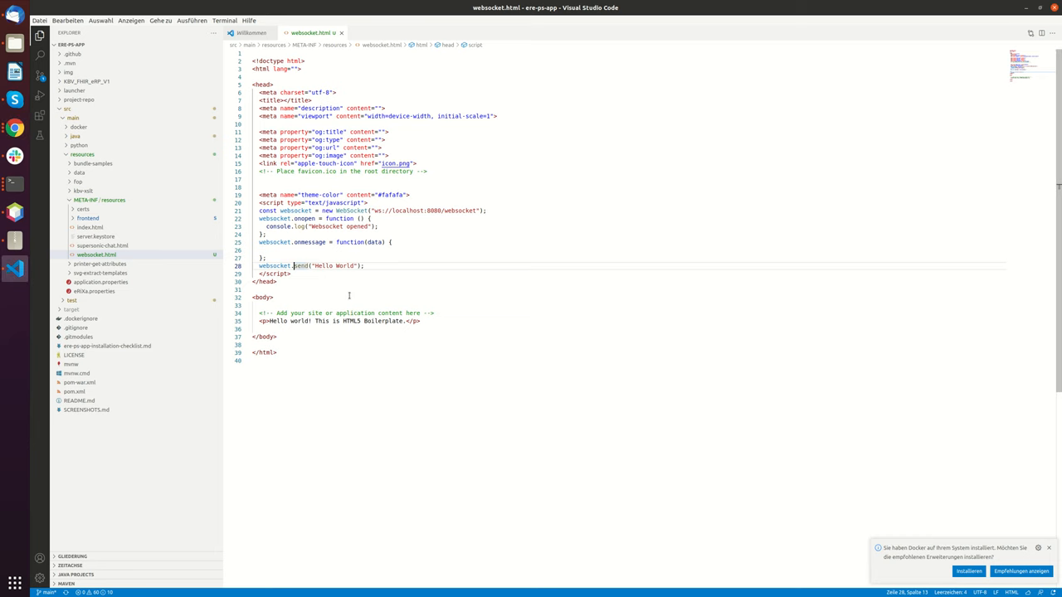
key("Enter")
type("sendWhenIsOpen();")
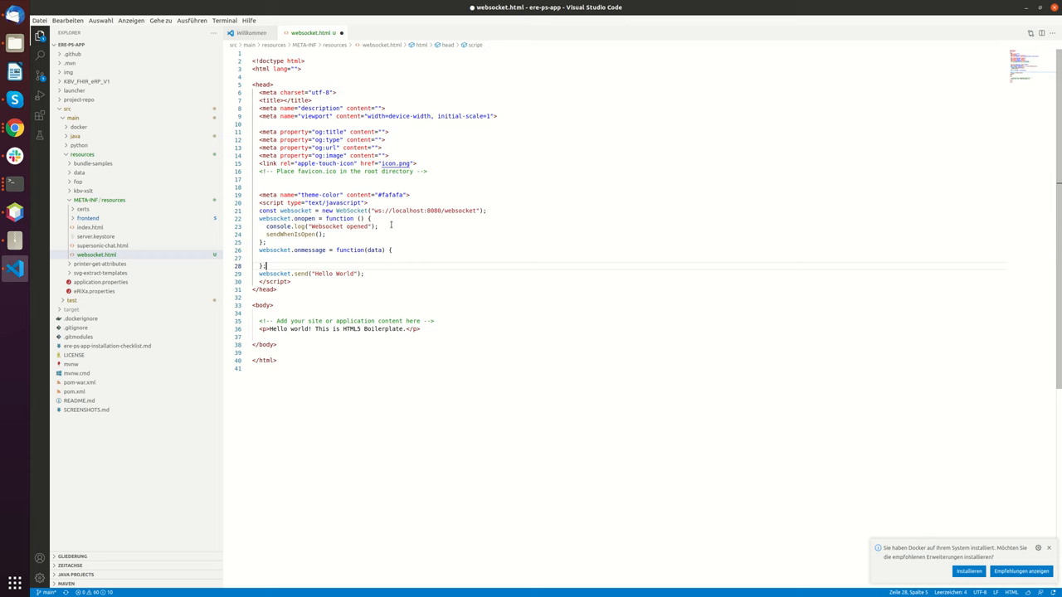
double_click(294, 234)
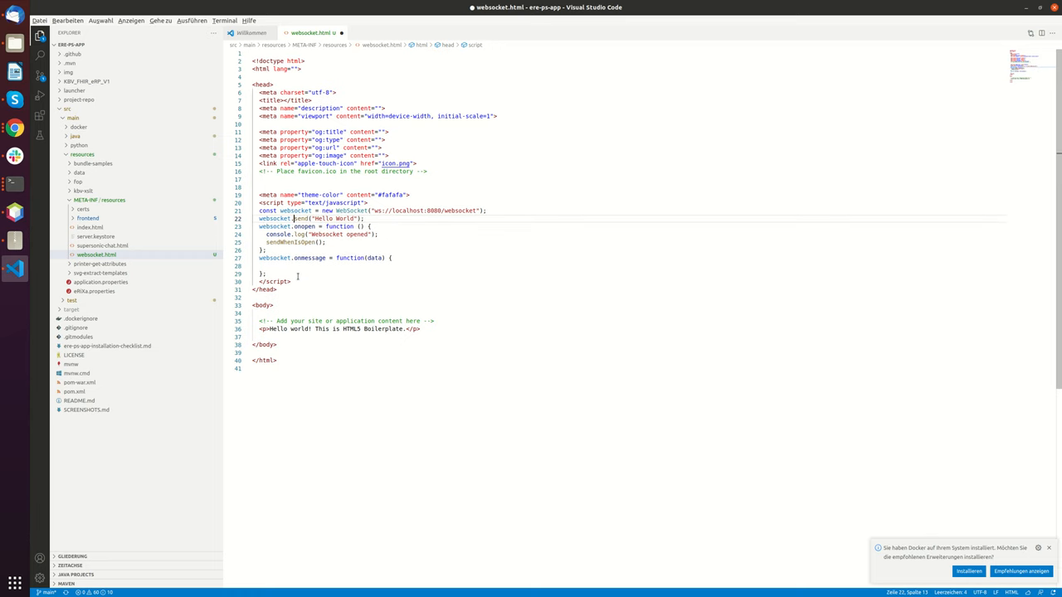
double_click(290, 241)
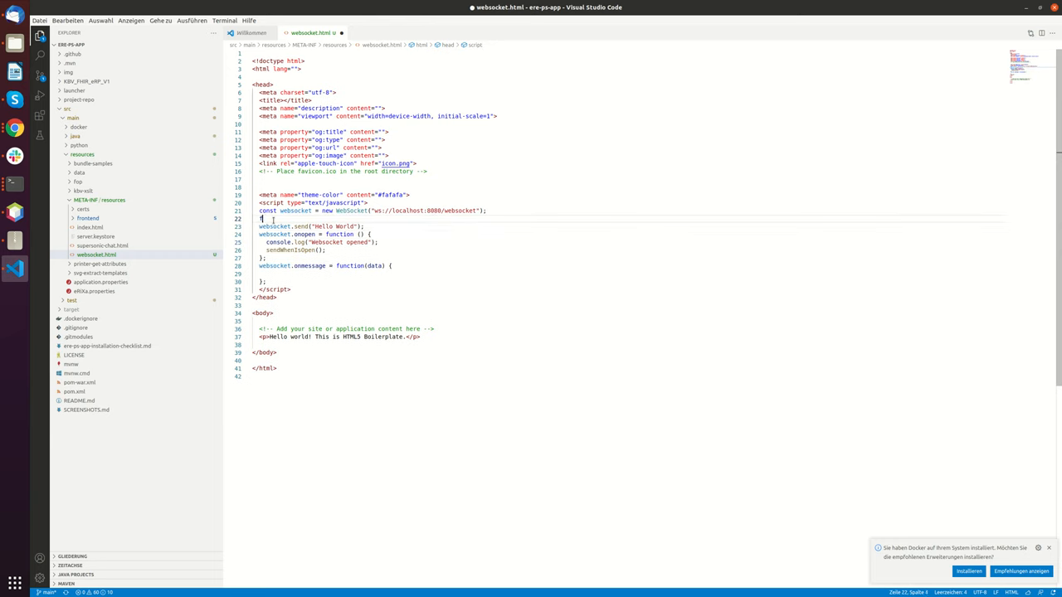
type("function sendWhenIsOpen()")
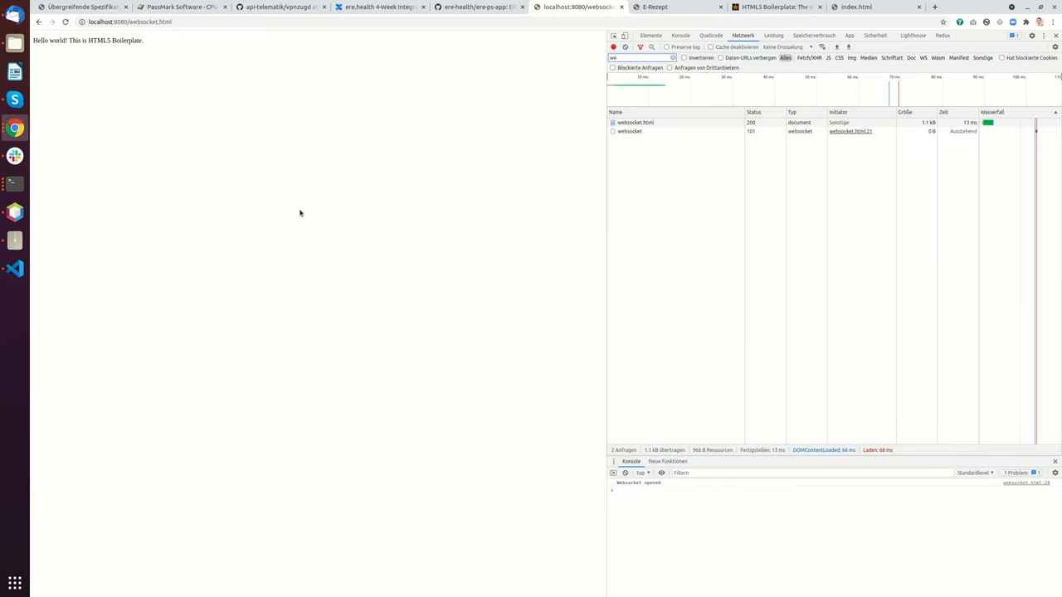
Open the websocket request in DevTools and inspect the sent Hello World message frame.
left_click(630, 131)
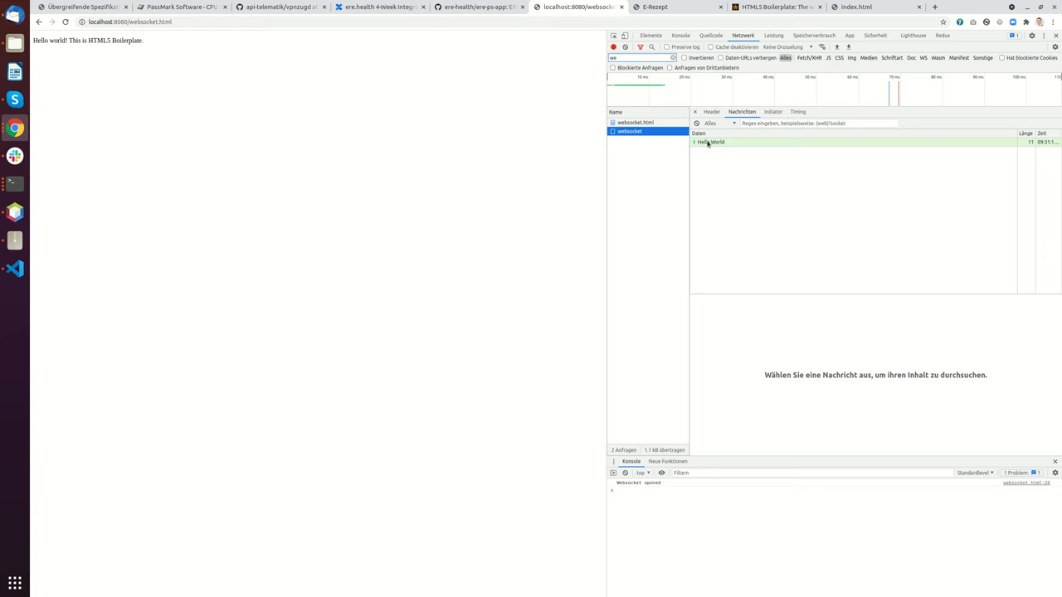
left_click(711, 142)
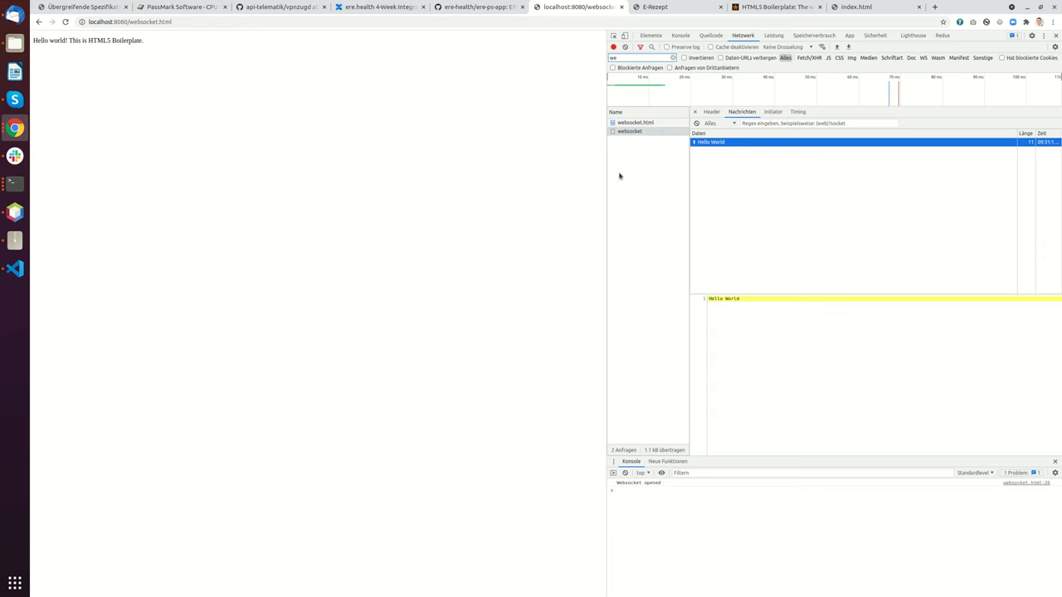
left_click(14, 184)
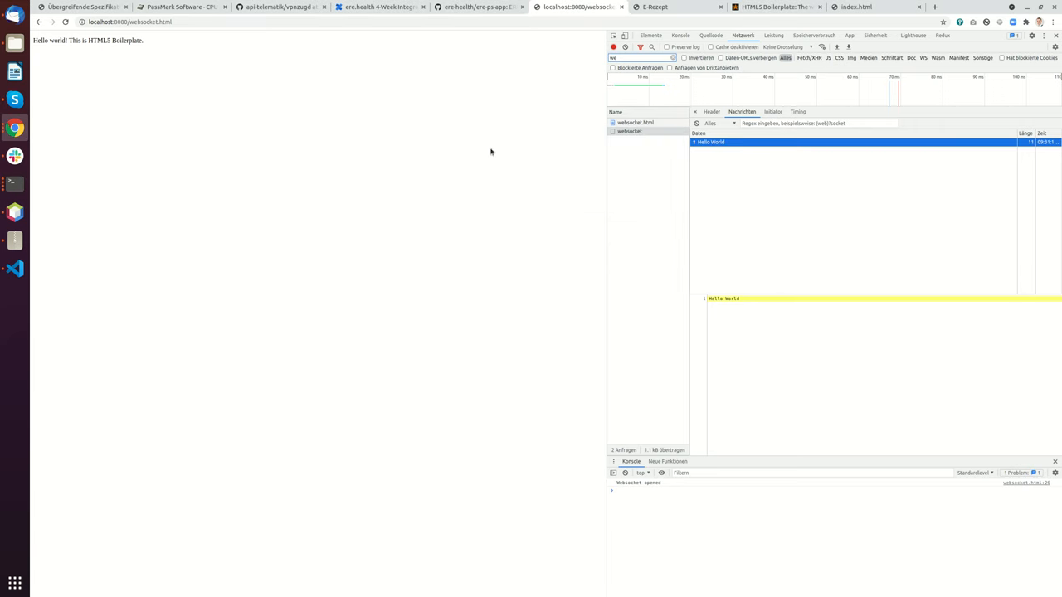
Browse ere-ps-app on GitHub to src/test/resources/websocket-messages and open Settings.json.
left_click(477, 6)
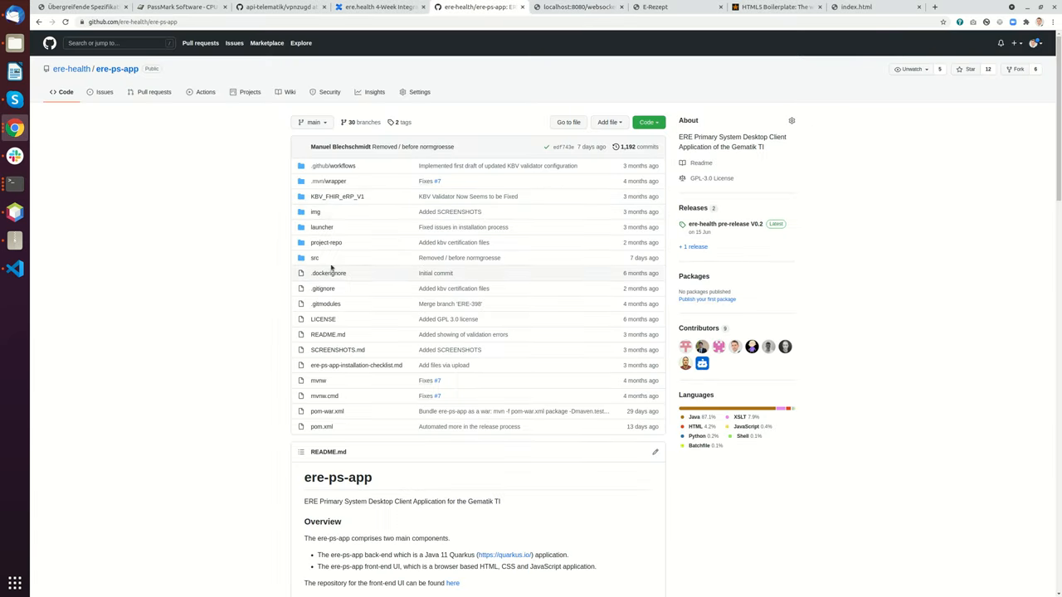
left_click(315, 258)
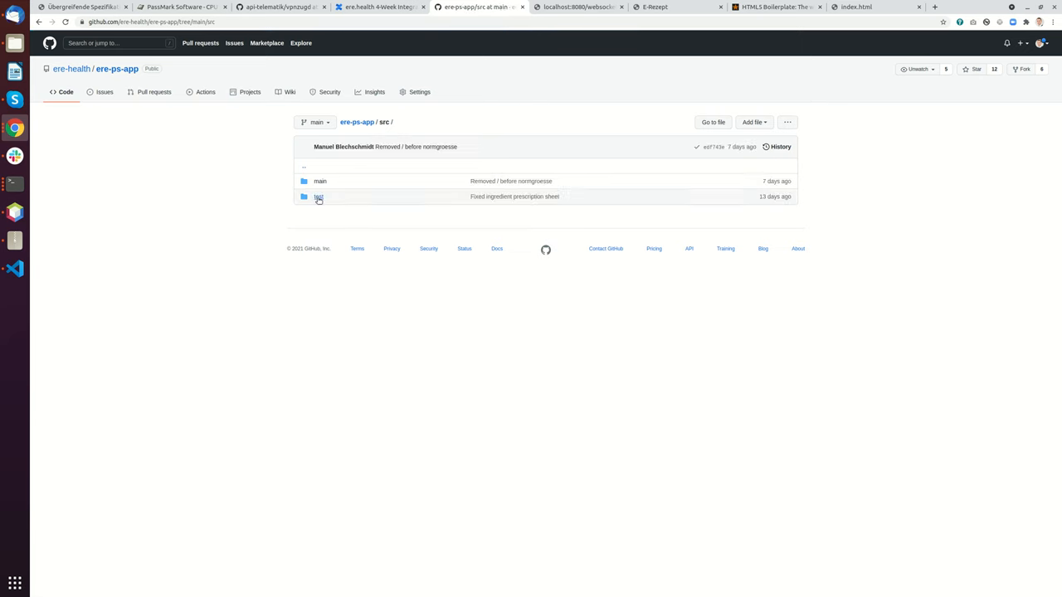
left_click(319, 197)
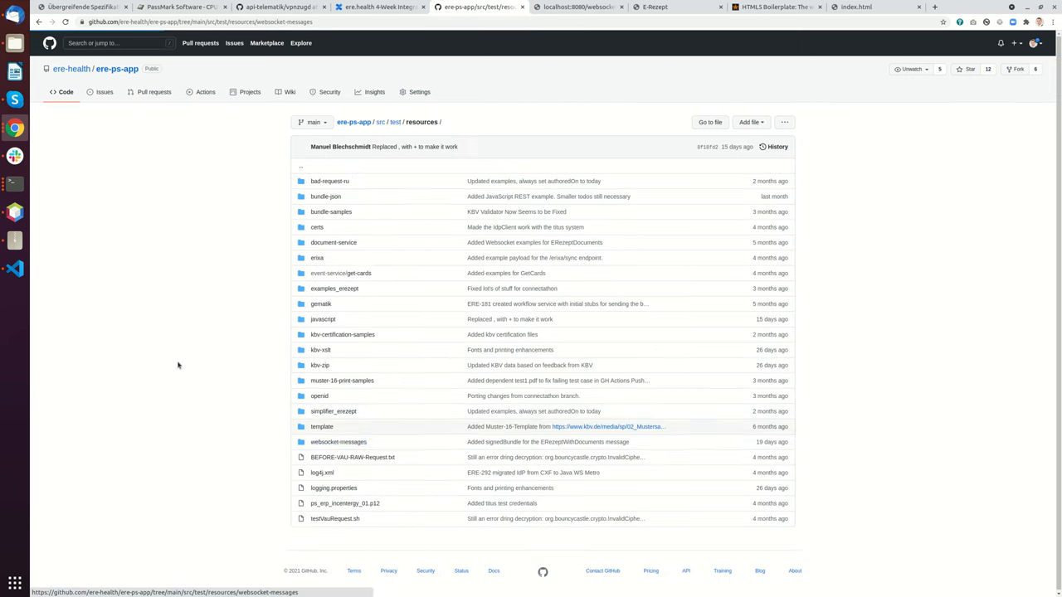
left_click(338, 441)
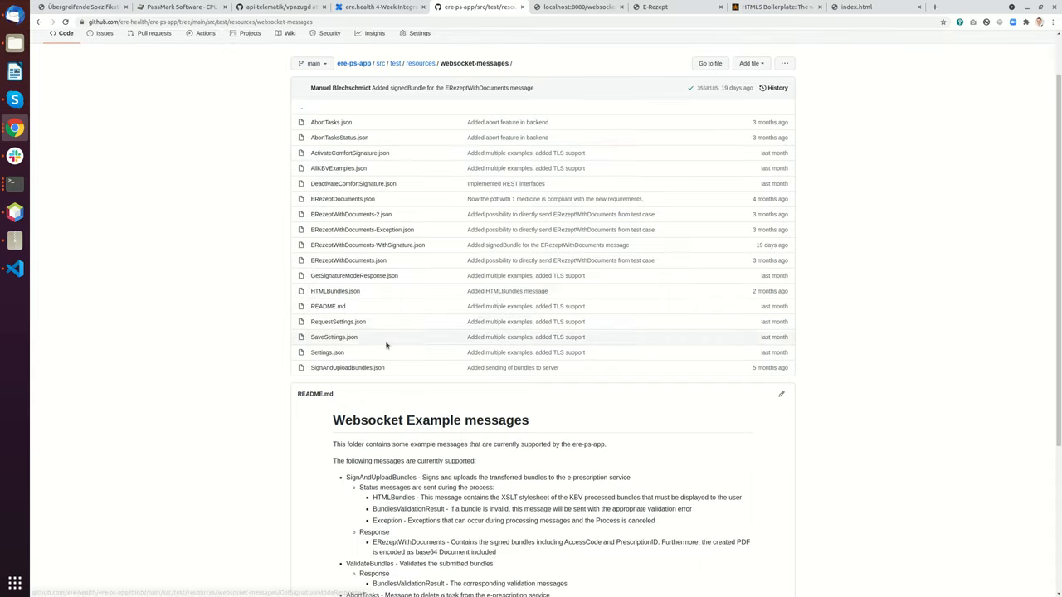
scroll("down", 3)
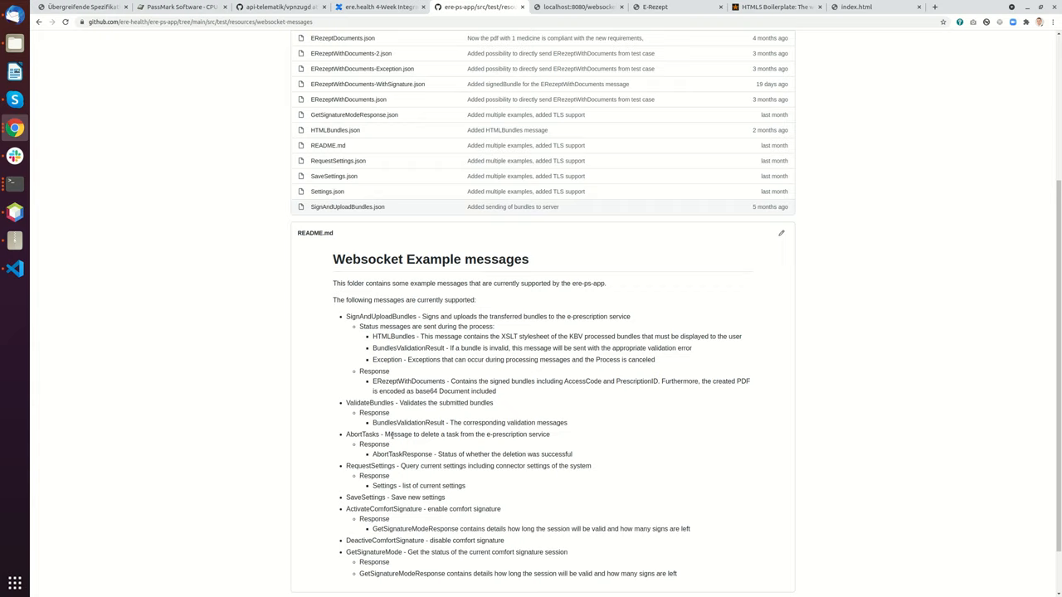
scroll("up", 3)
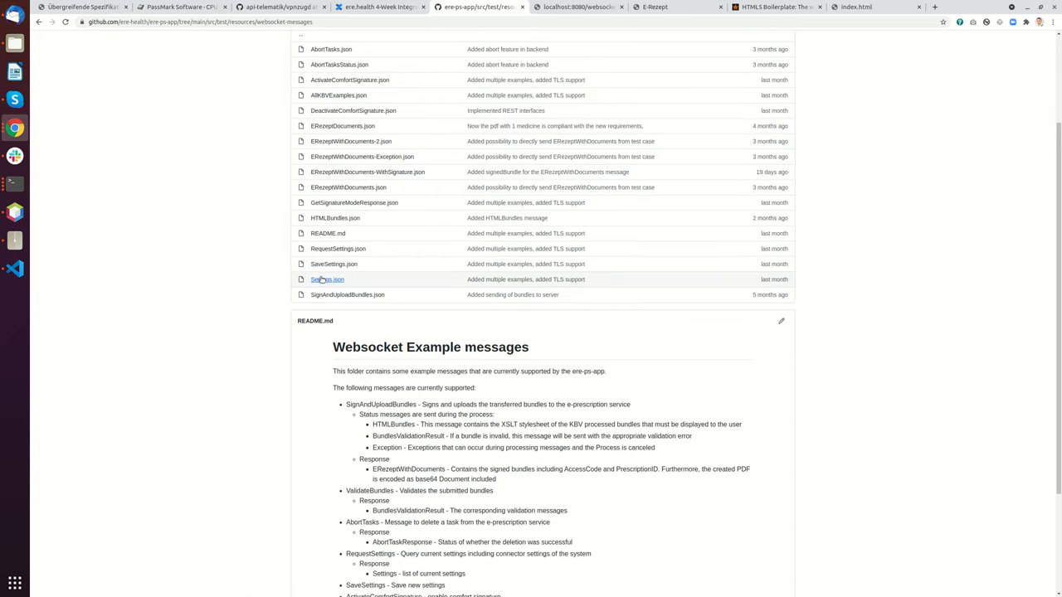
mouse_move(327, 279)
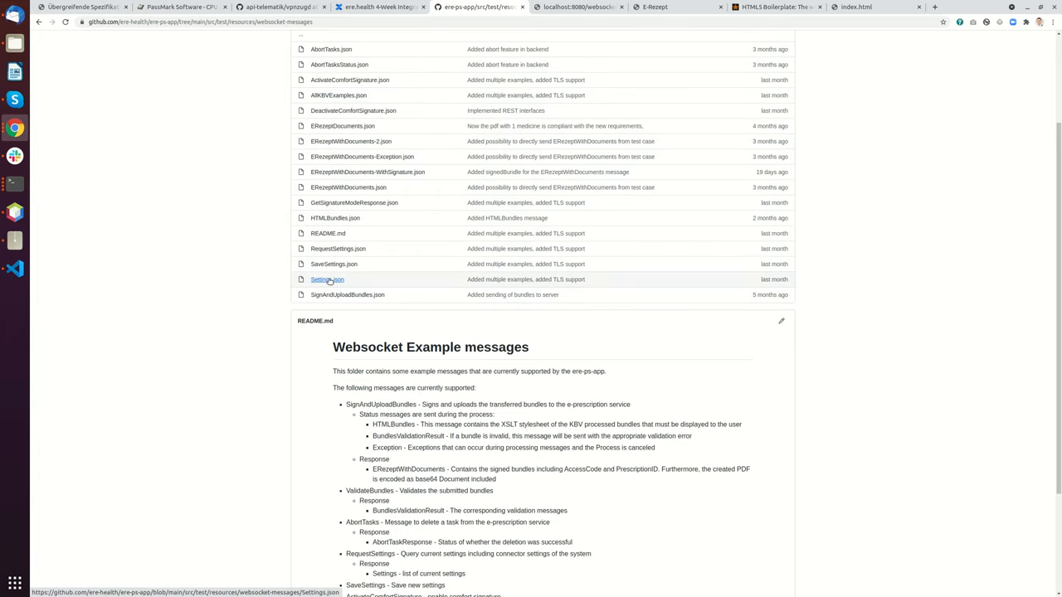
left_click(338, 249)
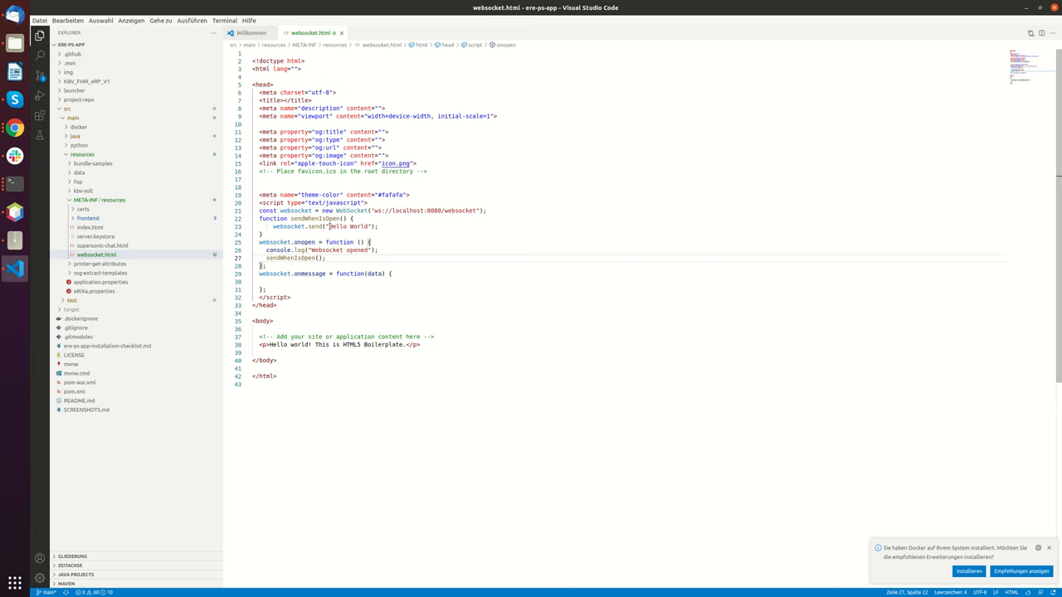
Send JSON.stringify({"type":"RequestSettings"}) when the socket opens and add alert(data); in onmessage.
type("{\"type\":\"RequestSettings\"}")
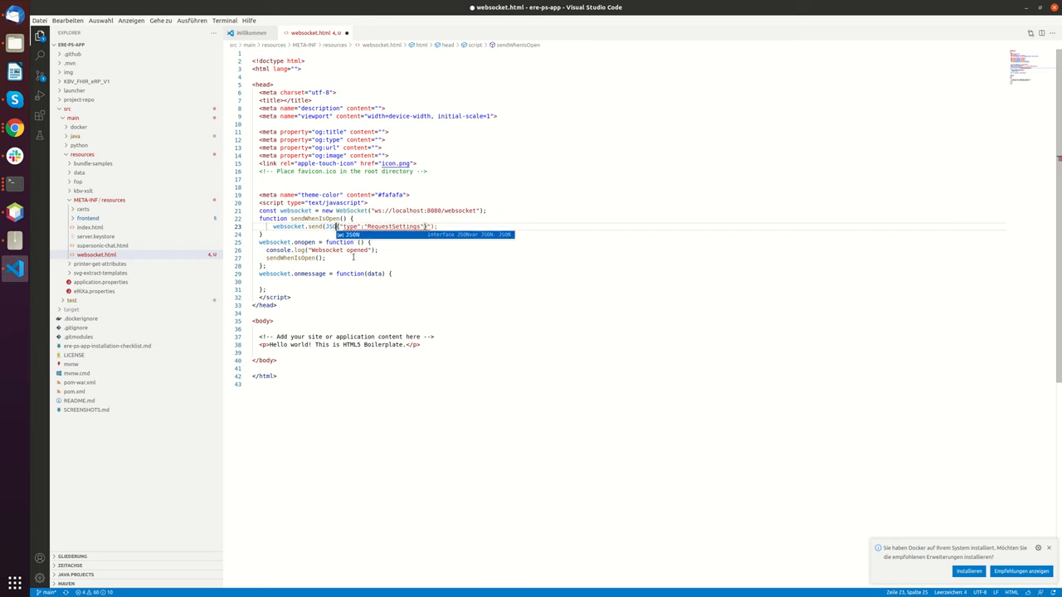
type("stringify(")
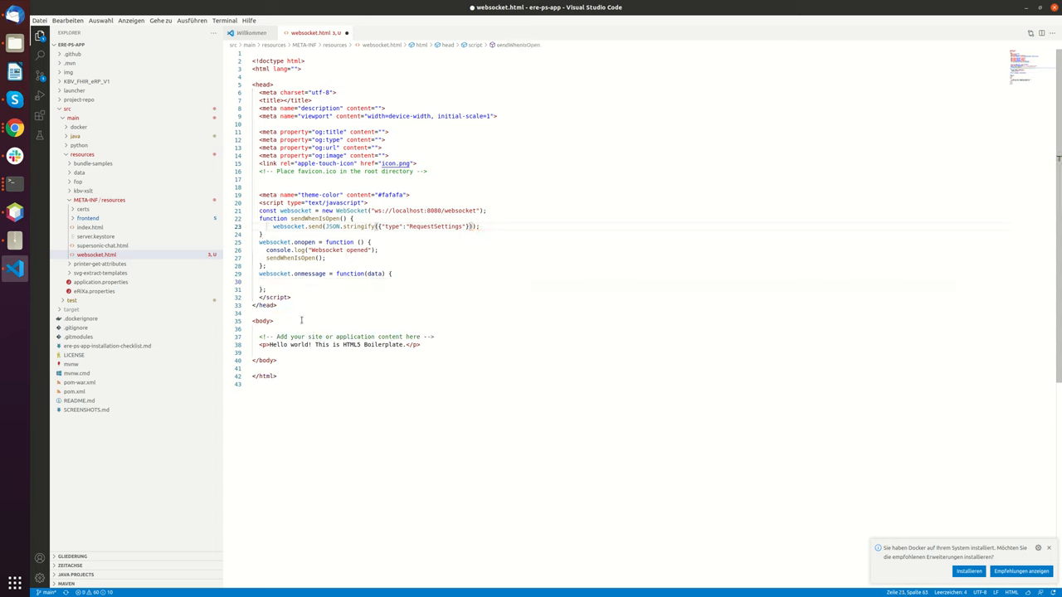
type("alert")
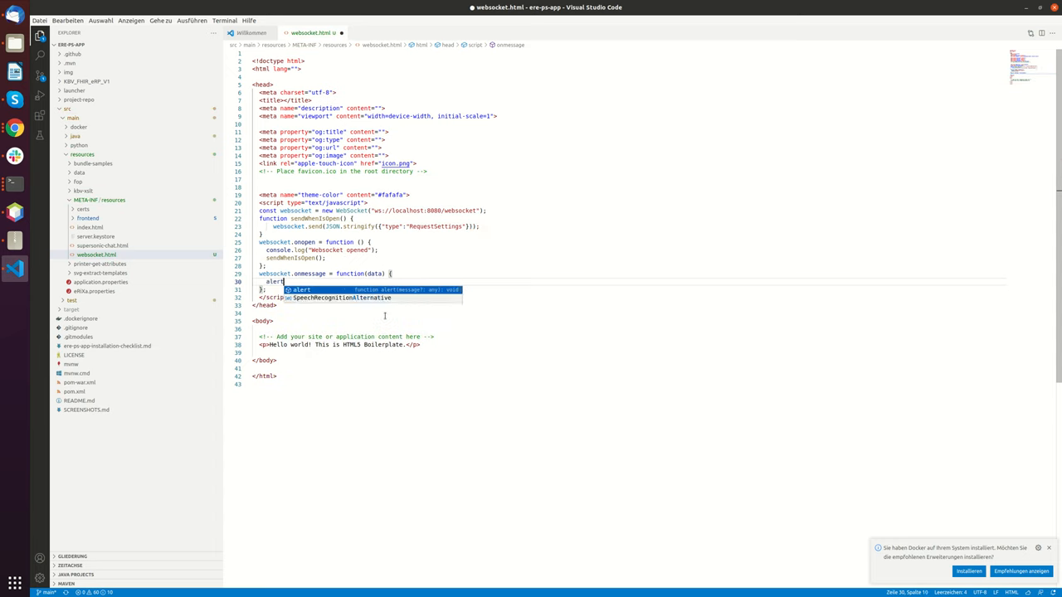
type("(data")
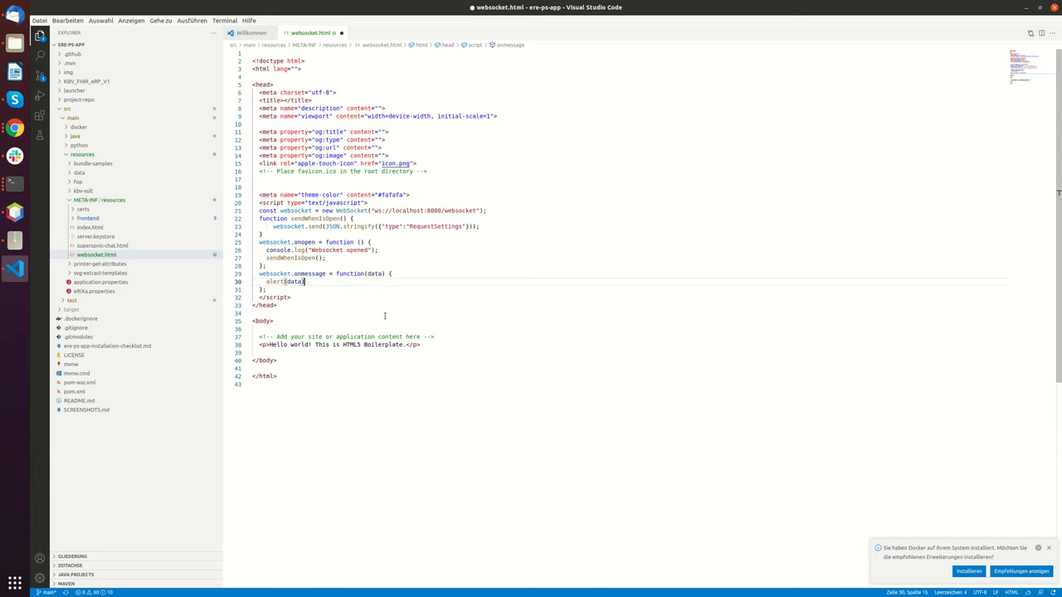
type(";")
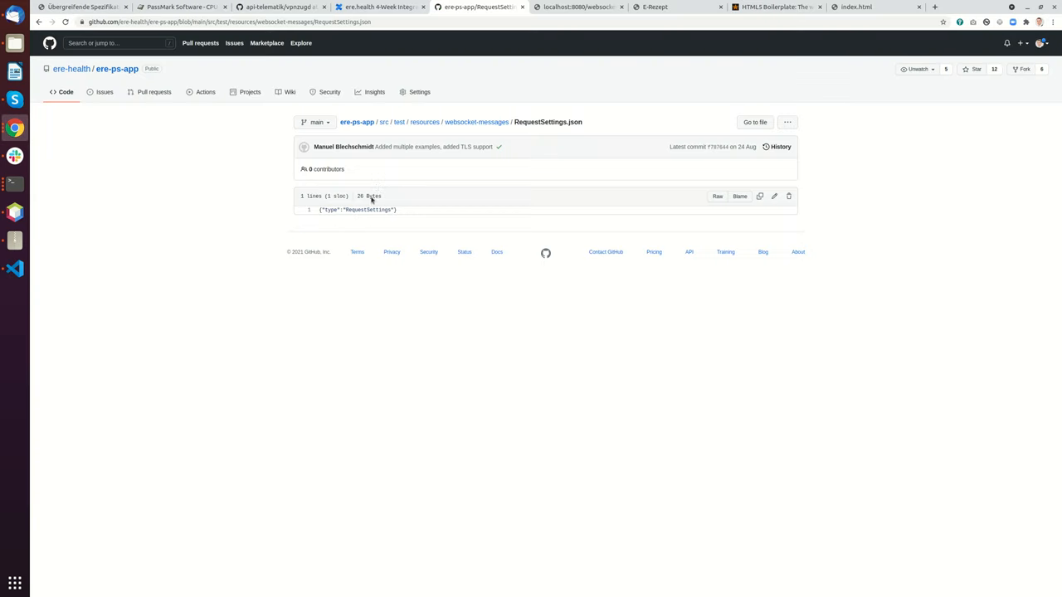
Inspect the RequestSettings and Settings websocket frames in DevTools, then view the console output.
left_click(856, 7)
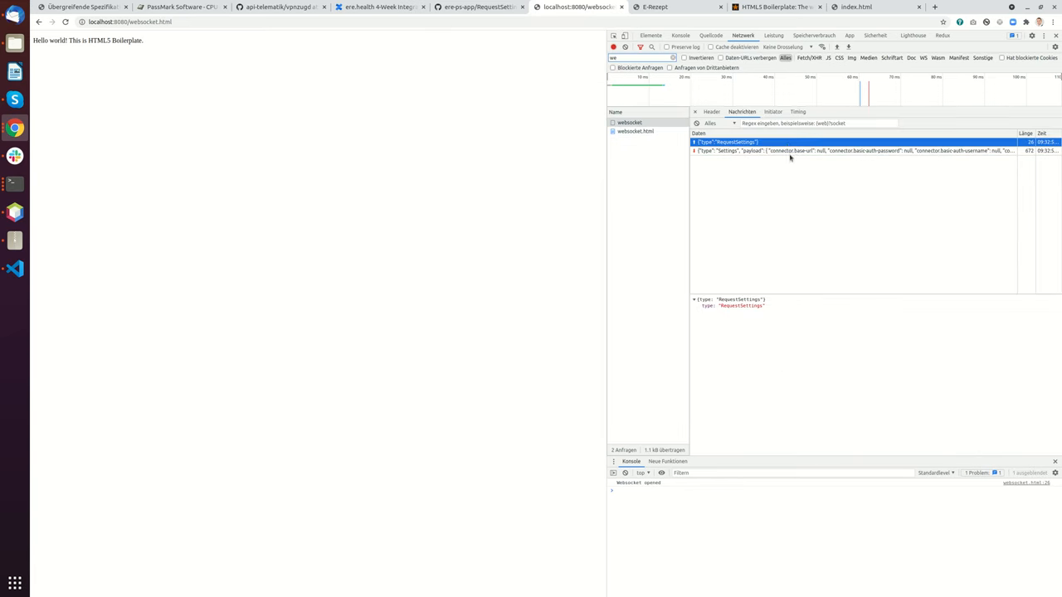
mouse_move(710, 163)
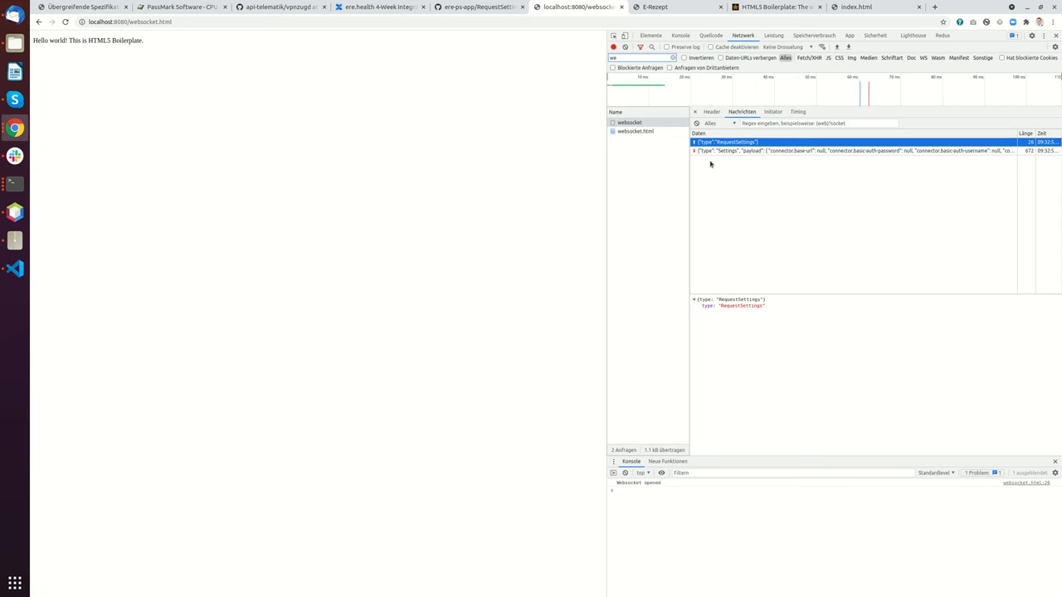
left_click(854, 150)
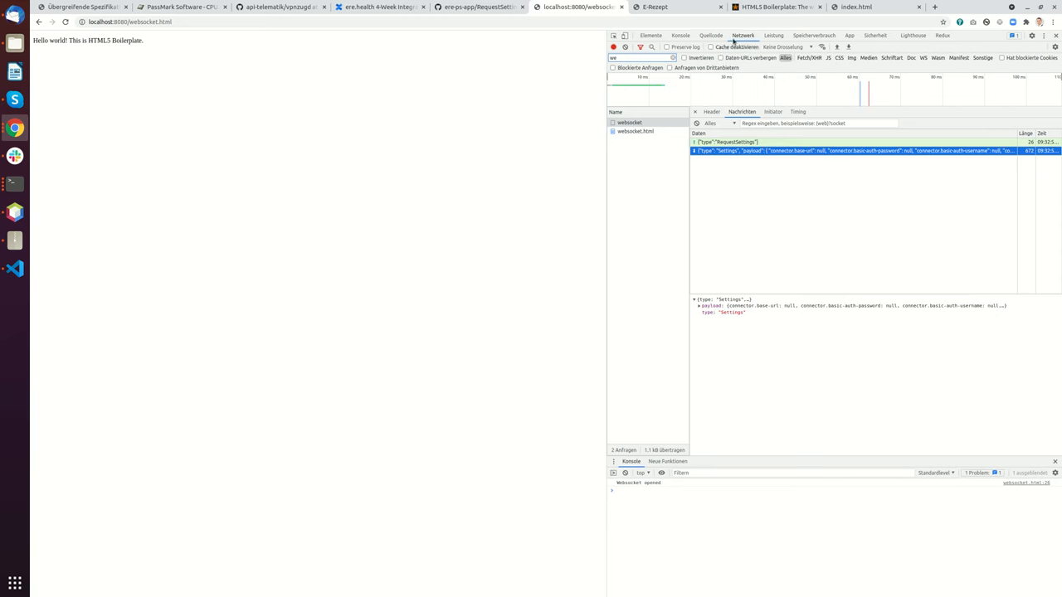
left_click(680, 35)
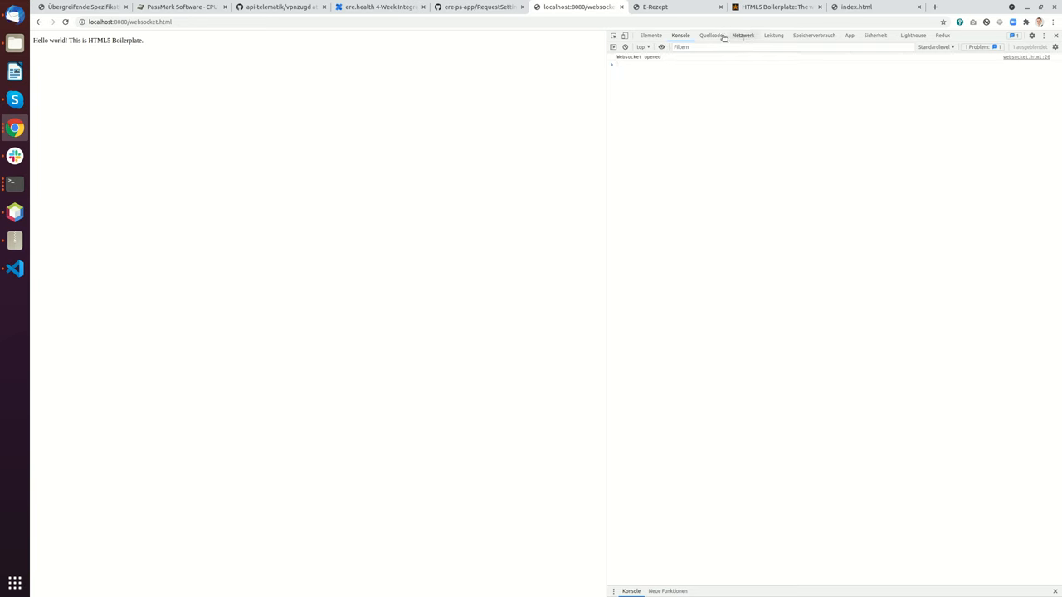
Set a breakpoint on the alert(data) line of websocket.html in Sources.
left_click(711, 36)
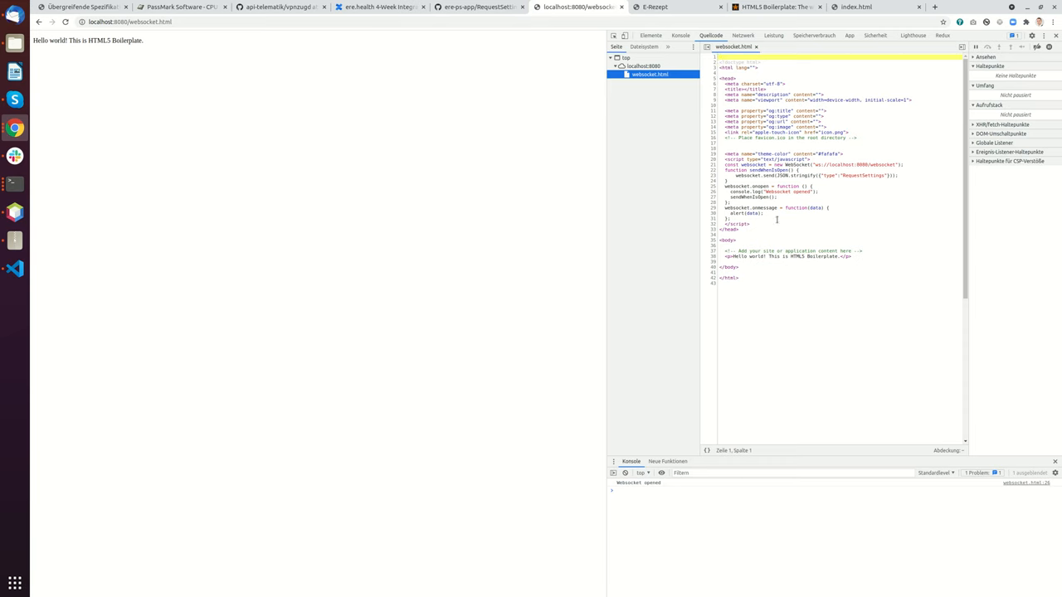
left_click(711, 214)
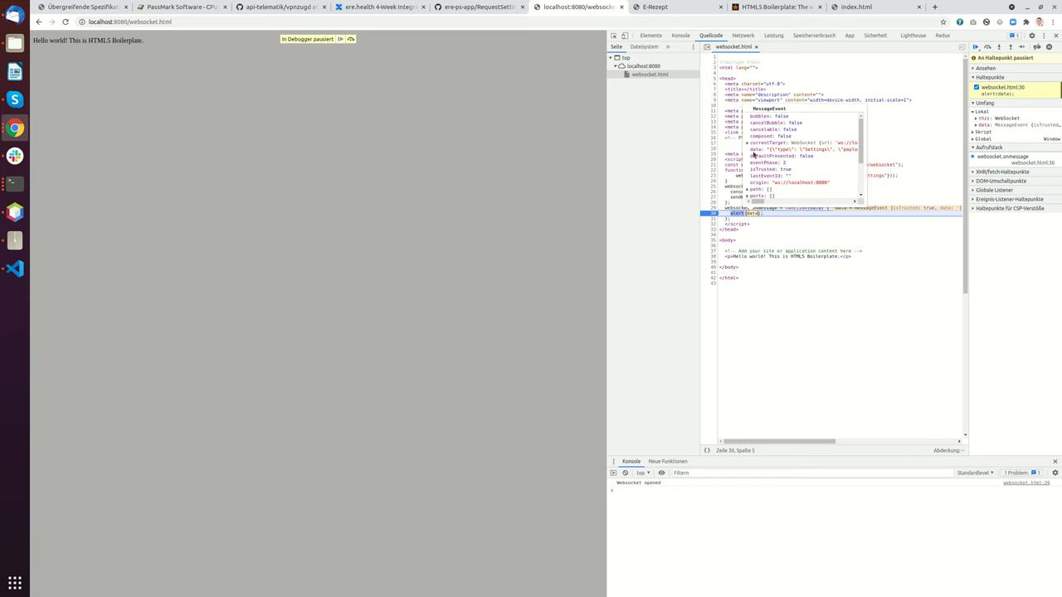
mouse_move(766, 153)
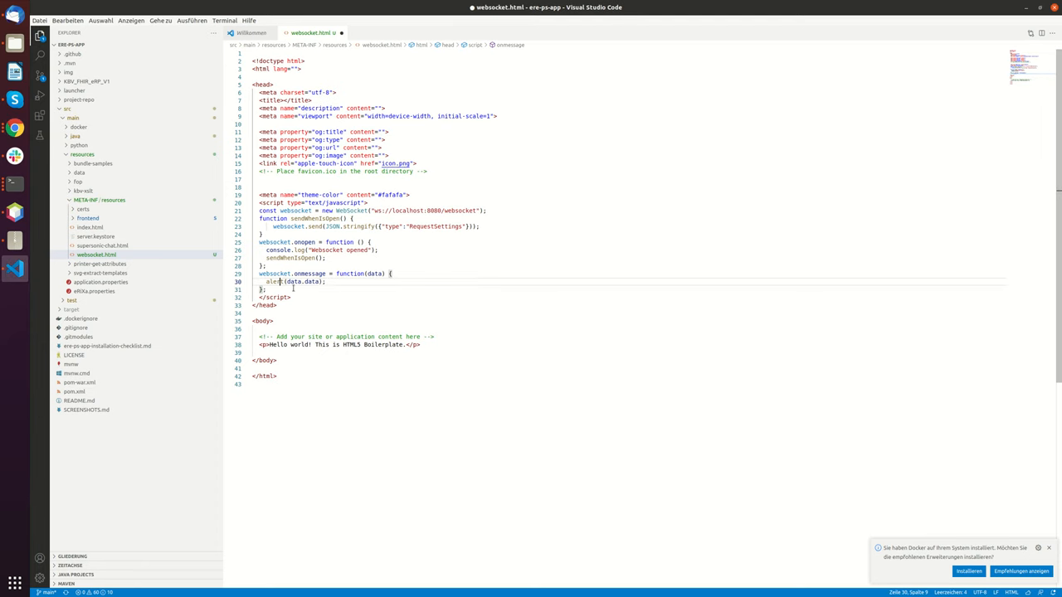
Alert data.data and add const oObject = JSON.parse(data.data) to the handler.
double_click(303, 282)
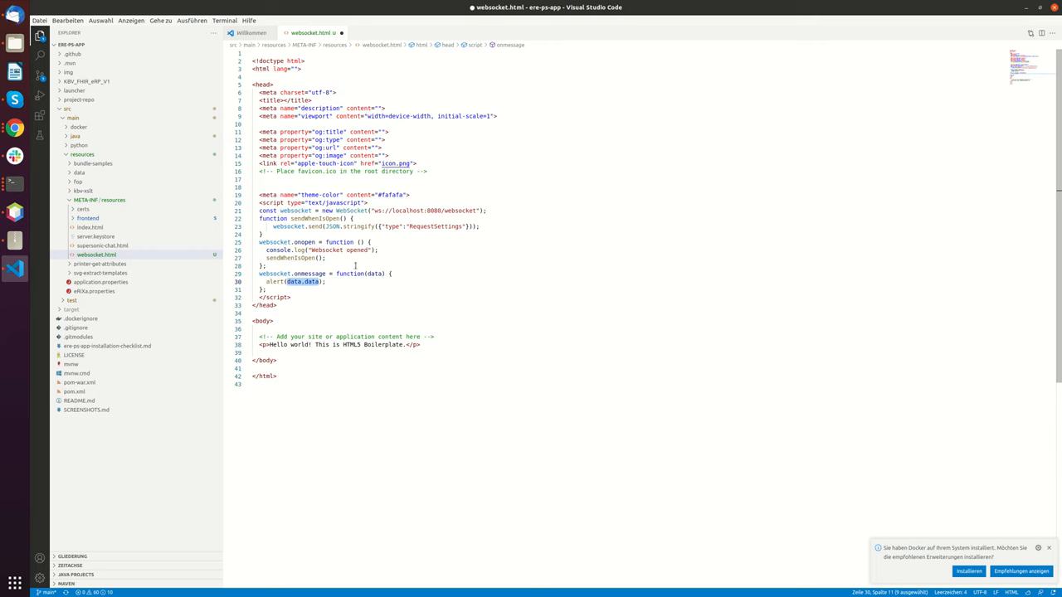
type("const")
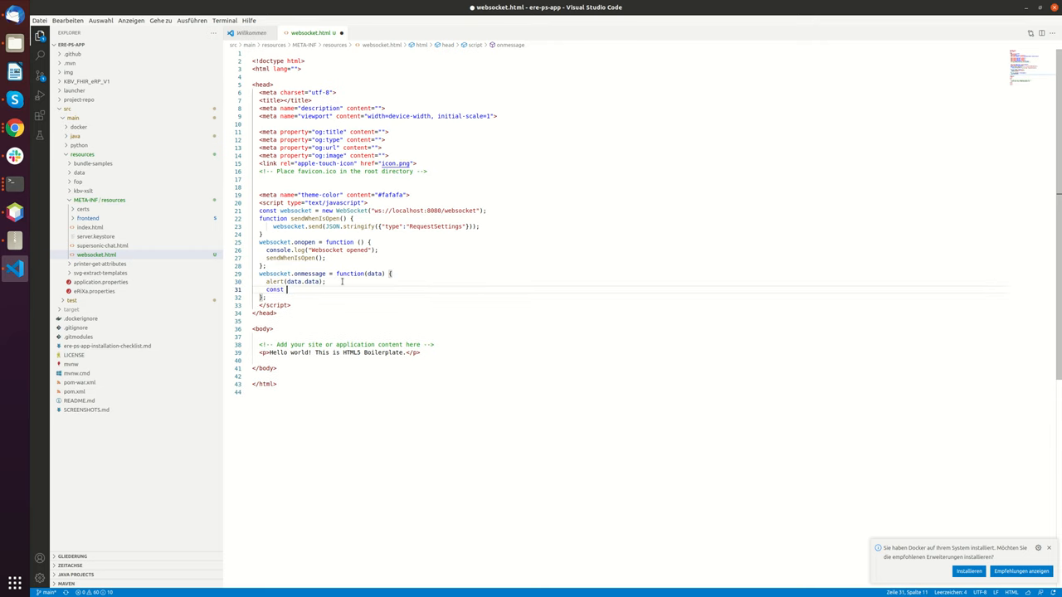
type("s")
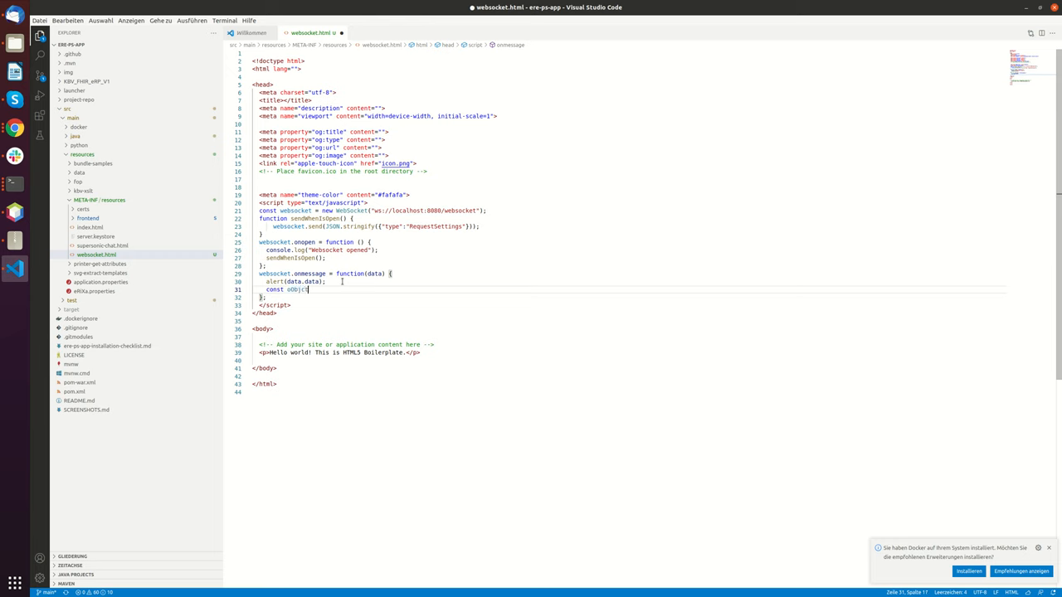
type("= data.data")
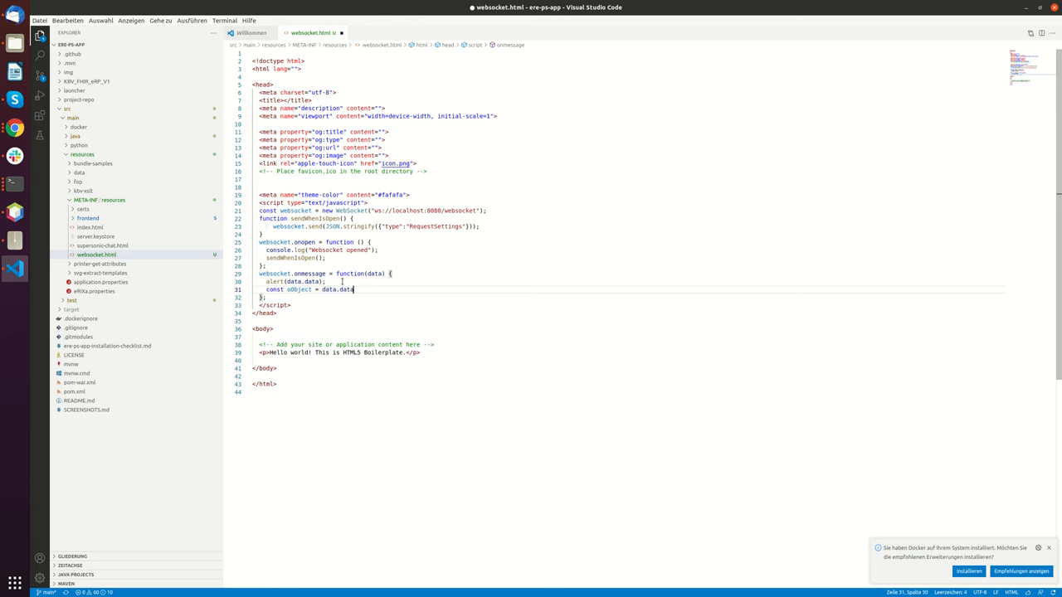
type("JSON")
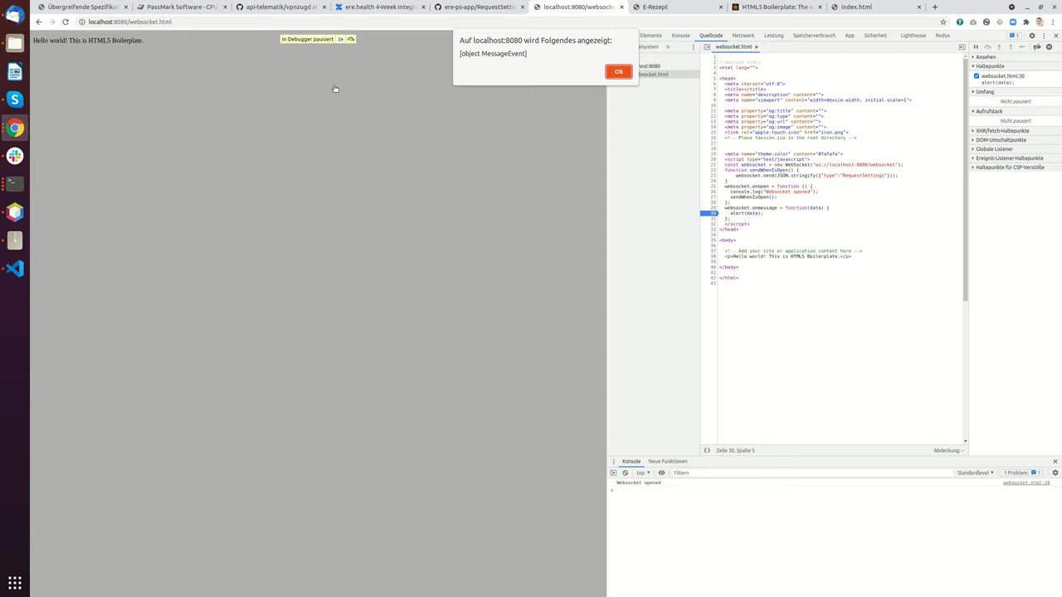
Dismiss the MessageEvent alert, resume past the breakpoint, and dismiss the Settings JSON alert.
left_click(617, 72)
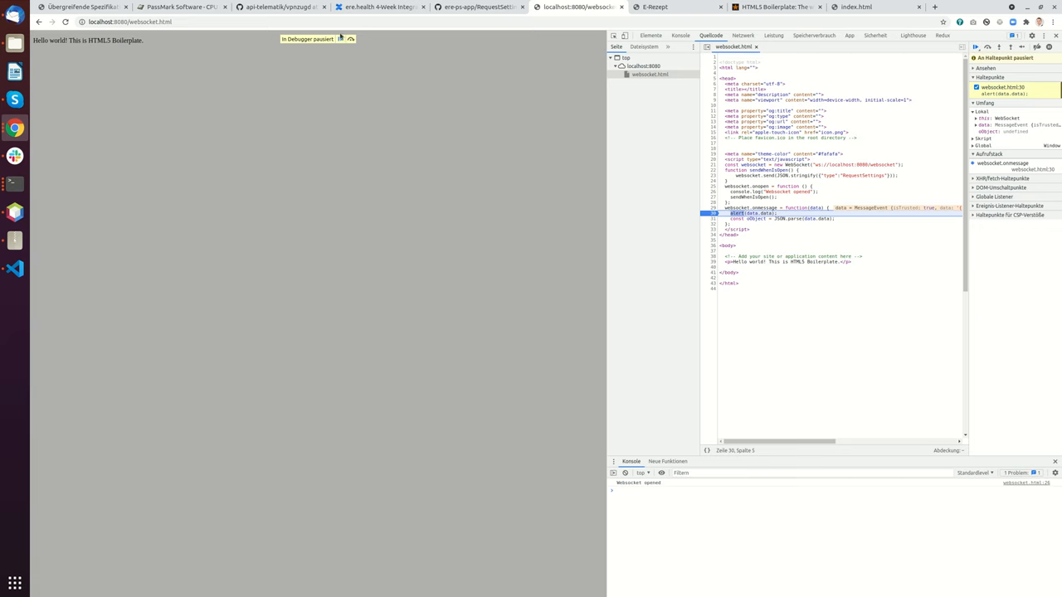
left_click(976, 47)
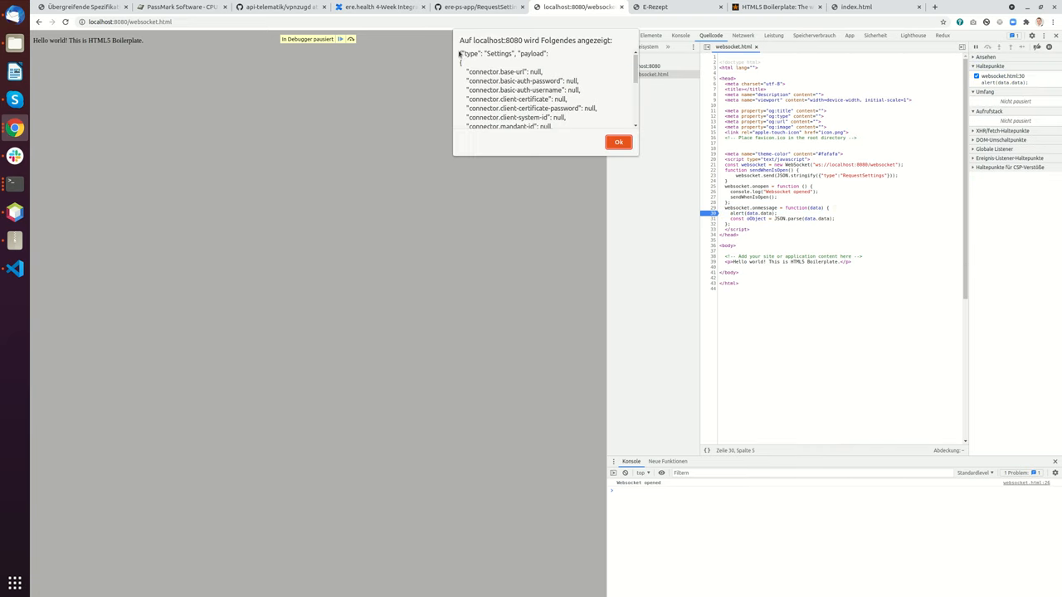
scroll("down", 3)
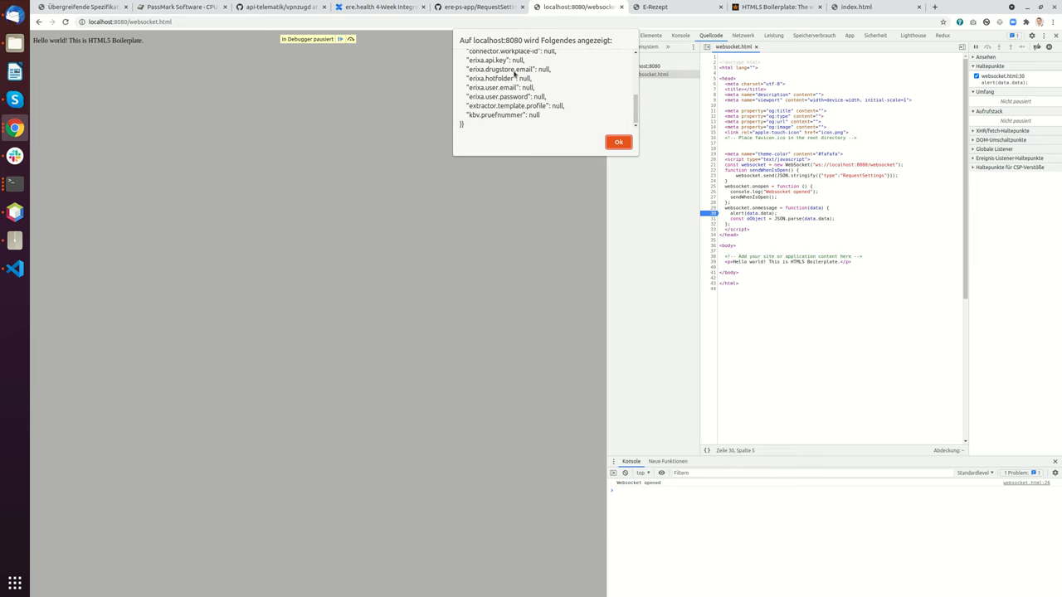
left_click(618, 142)
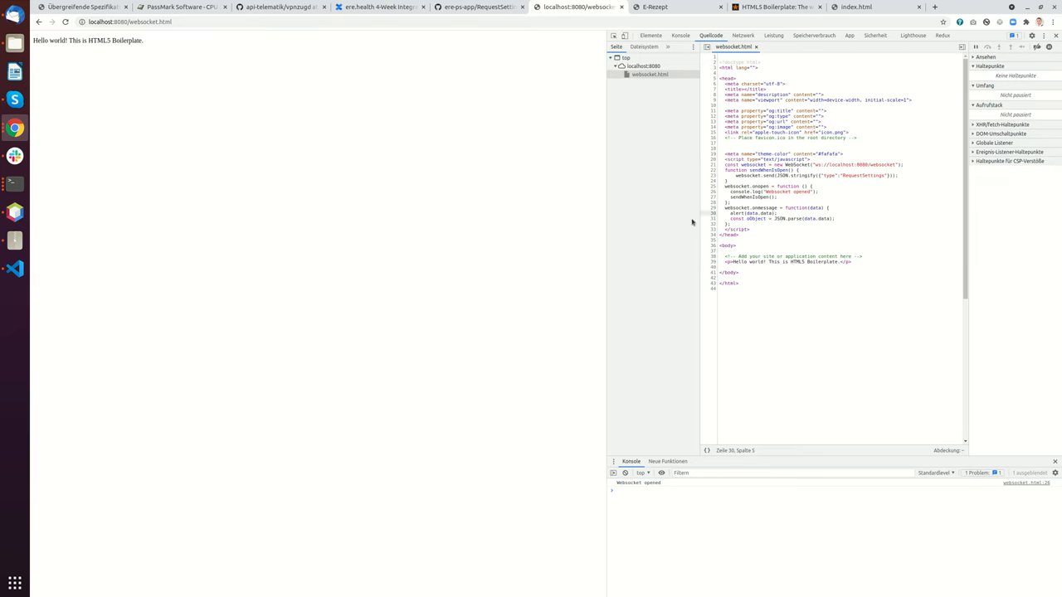
mouse_move(332, 287)
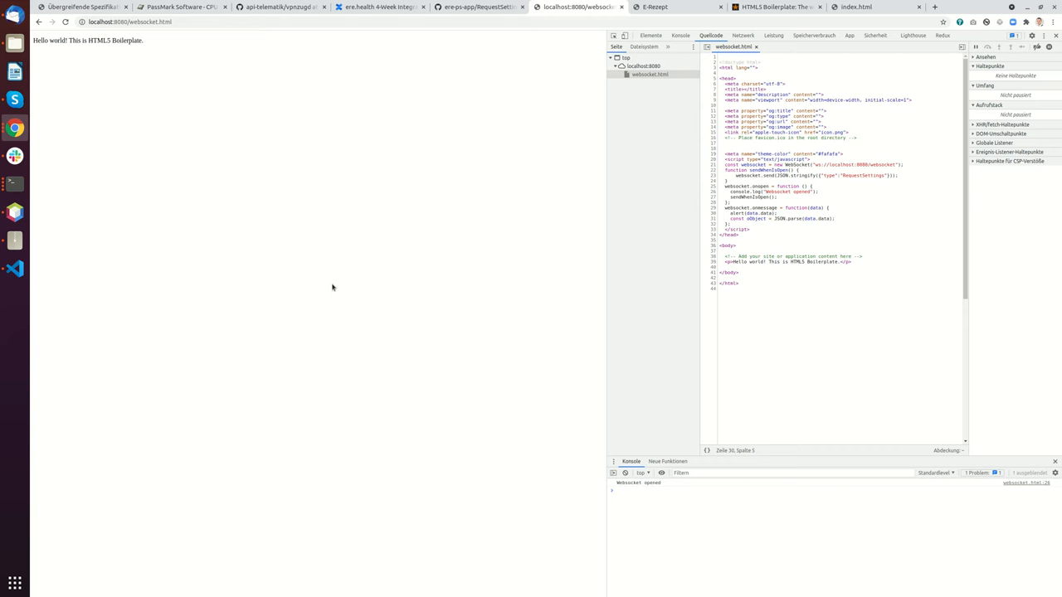